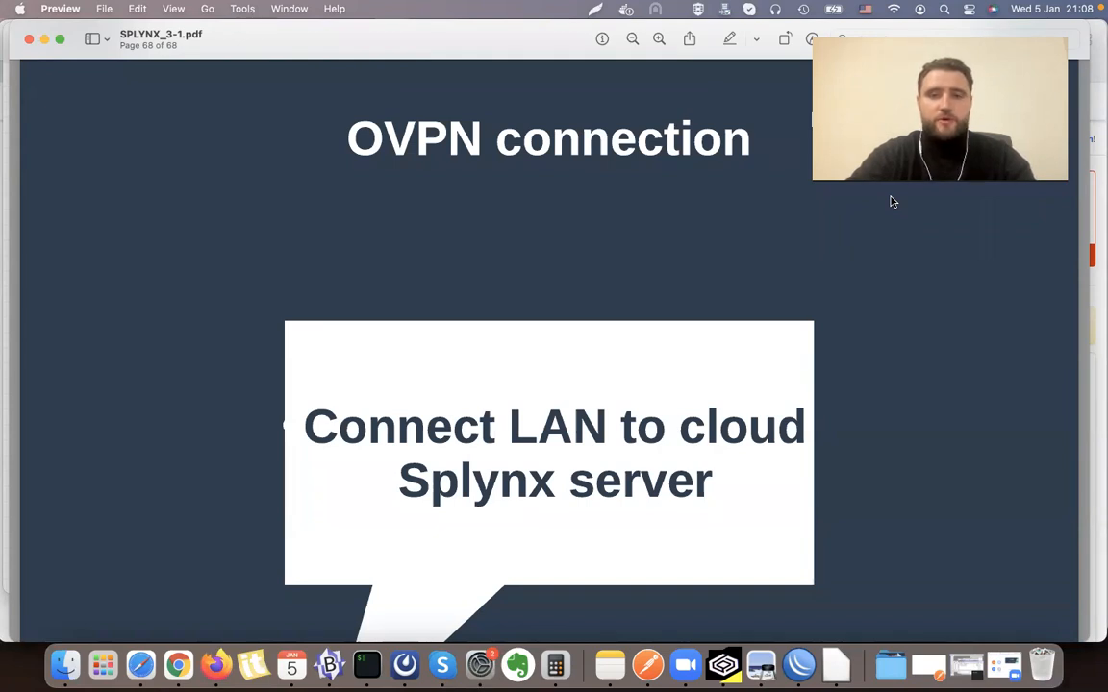
mouse_move(1022, 390)
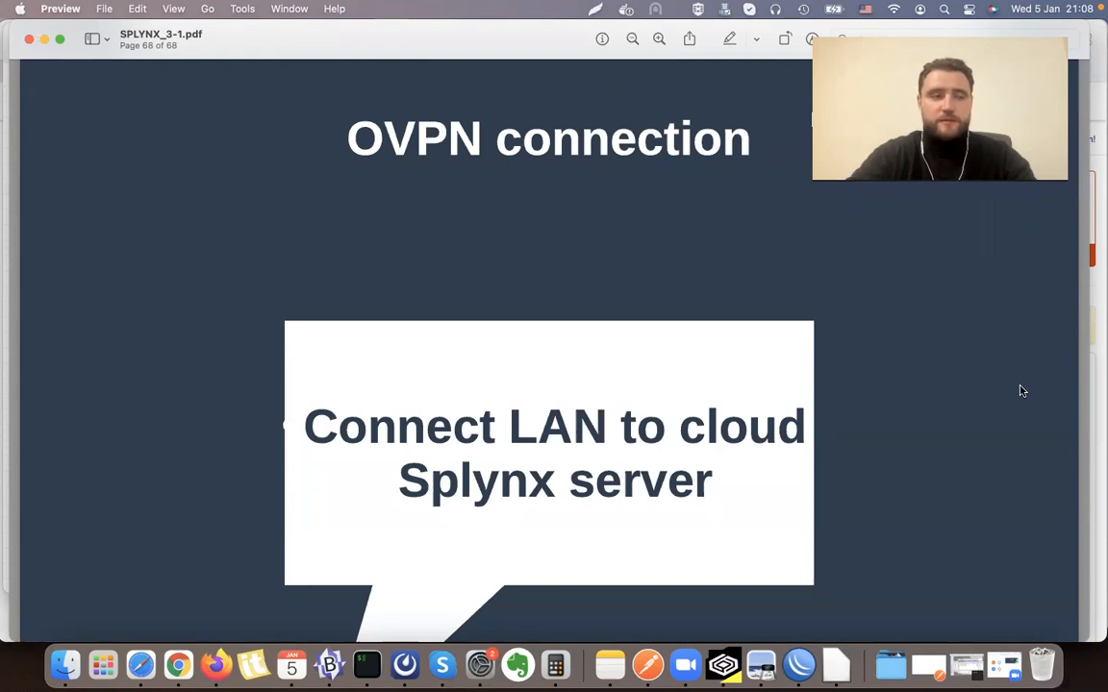
mouse_move(972, 392)
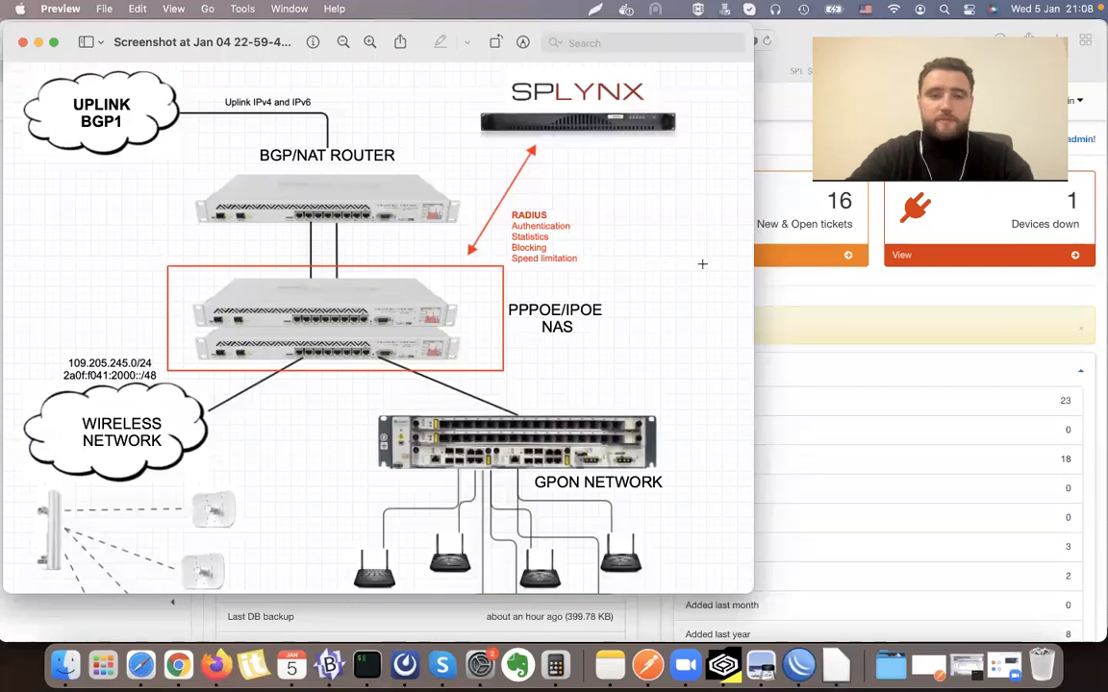
mouse_move(552, 370)
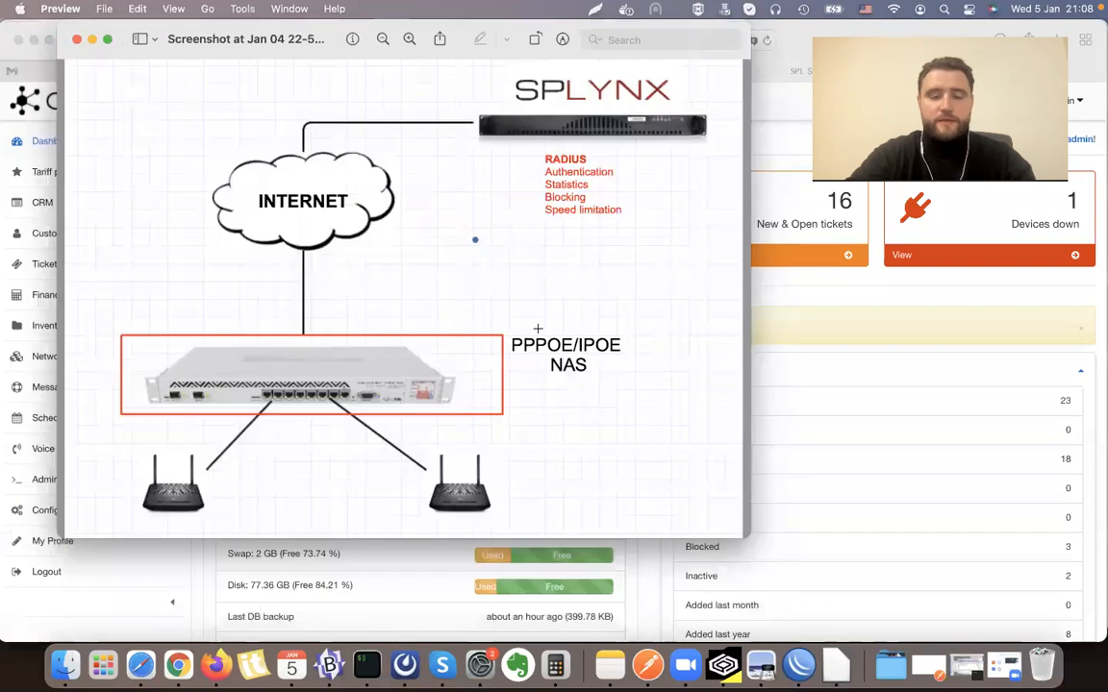
mouse_move(401, 486)
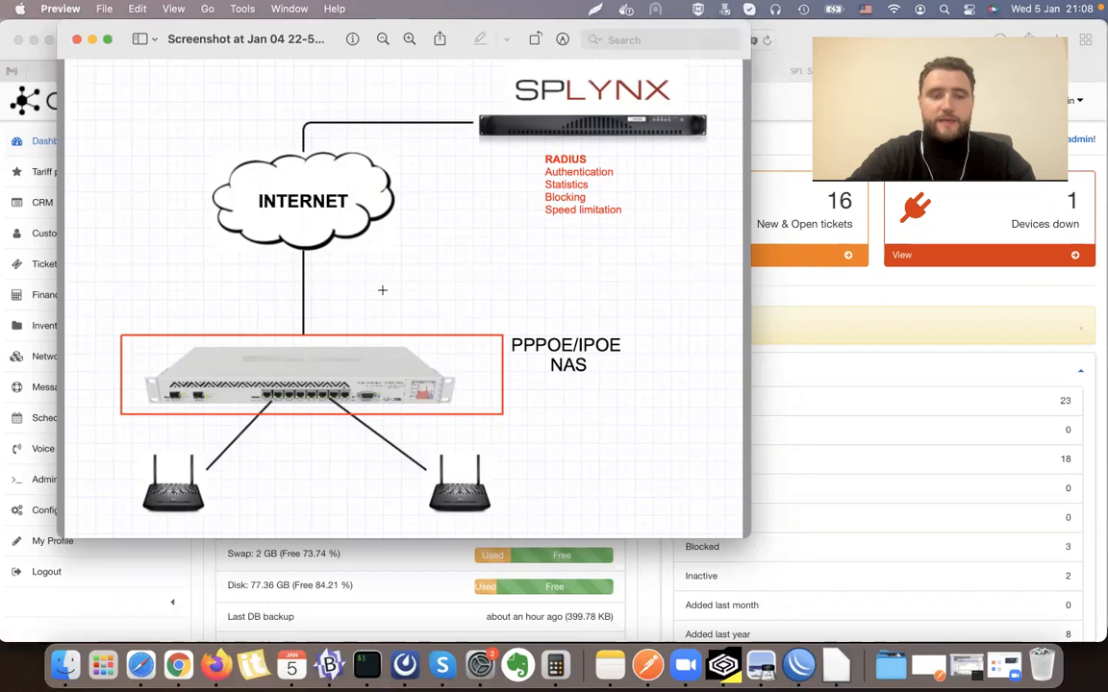
mouse_move(573, 297)
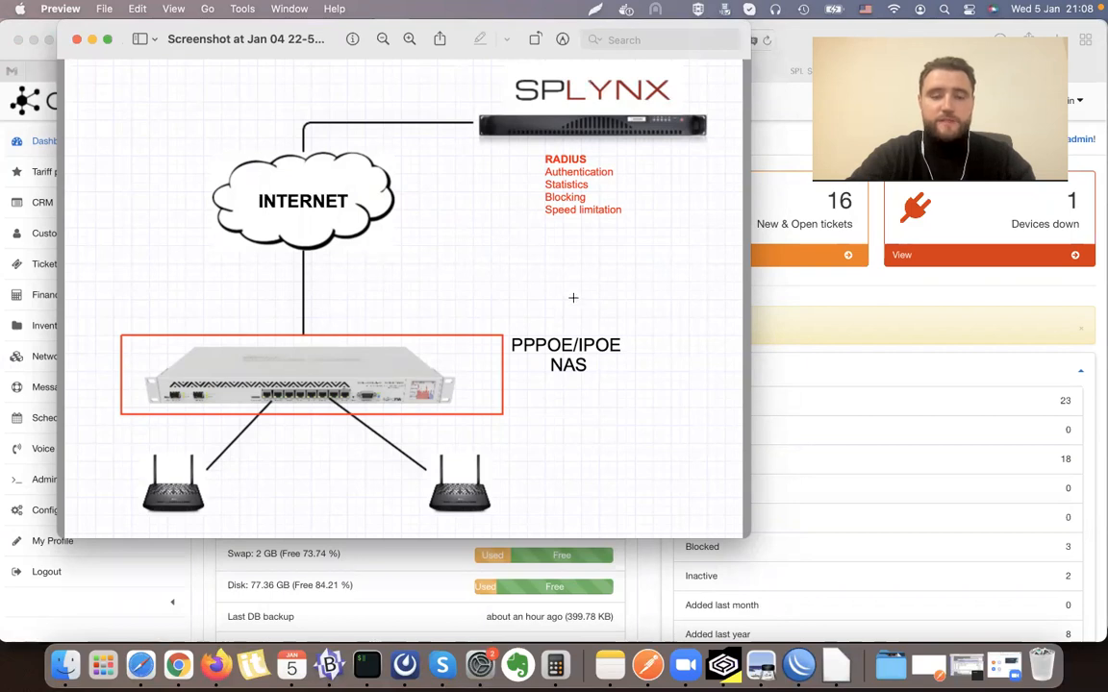
mouse_move(606, 376)
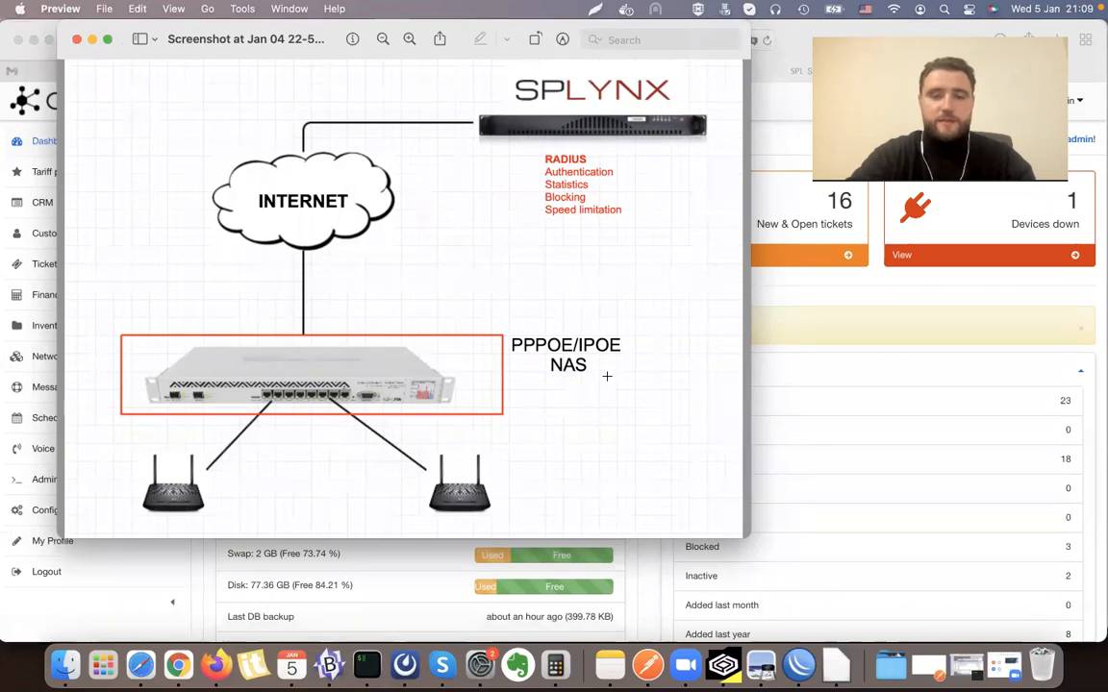
mouse_move(310, 372)
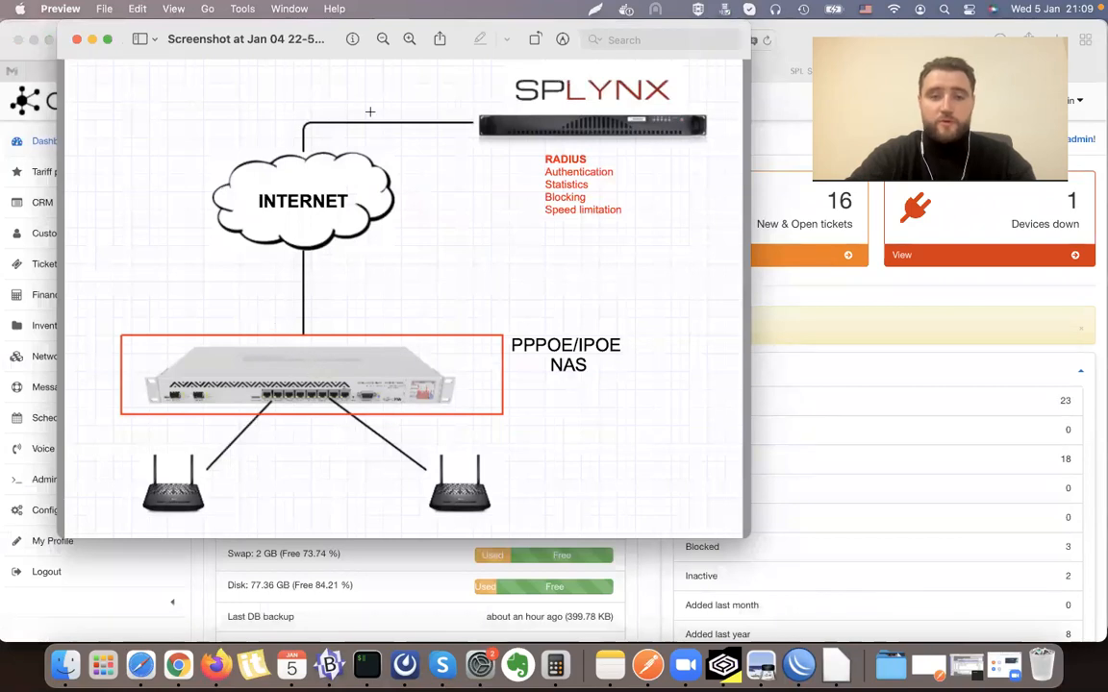
mouse_move(388, 425)
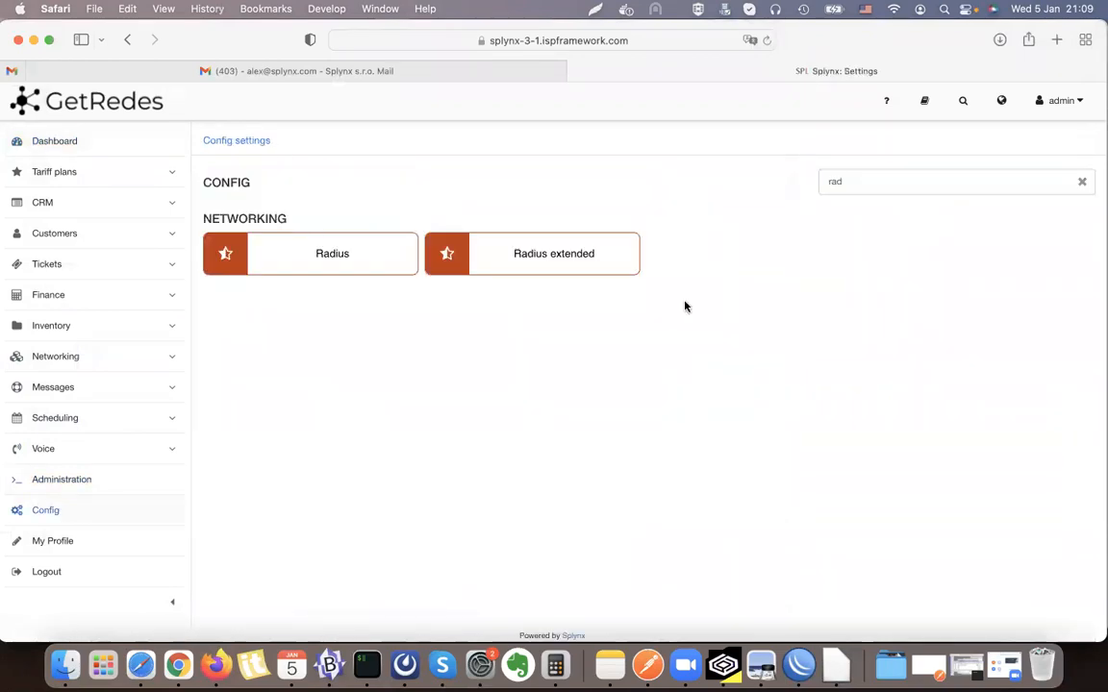
Clear the RADIUS config filter and scroll down the full settings list toward Tools
left_click(1082, 182)
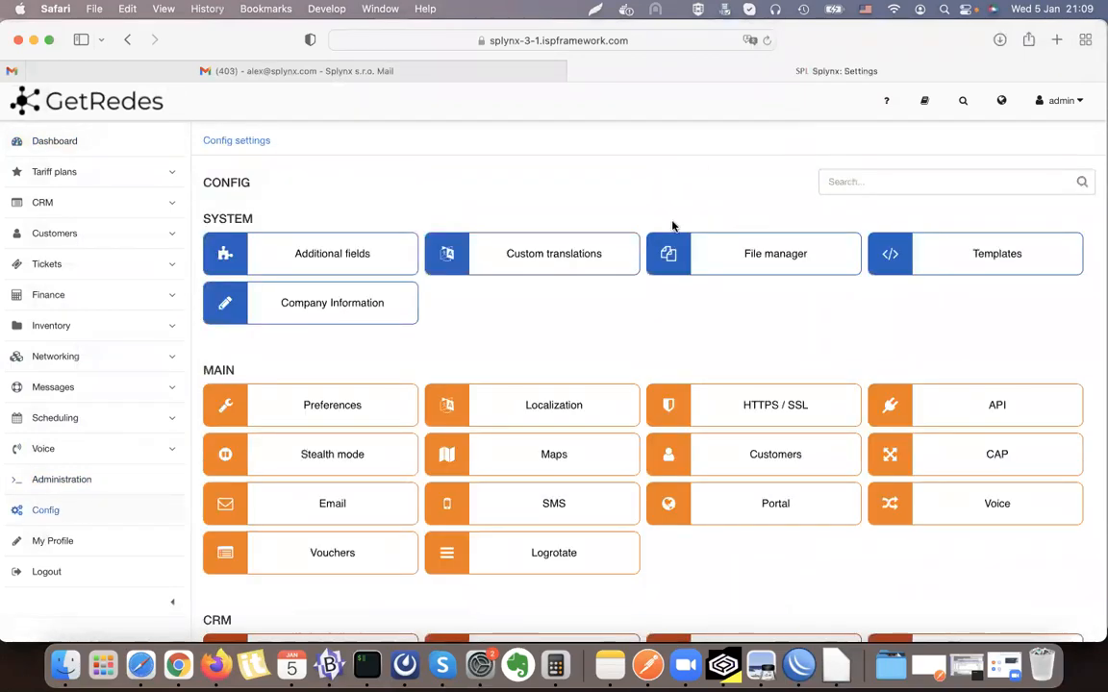
scroll("down", 3)
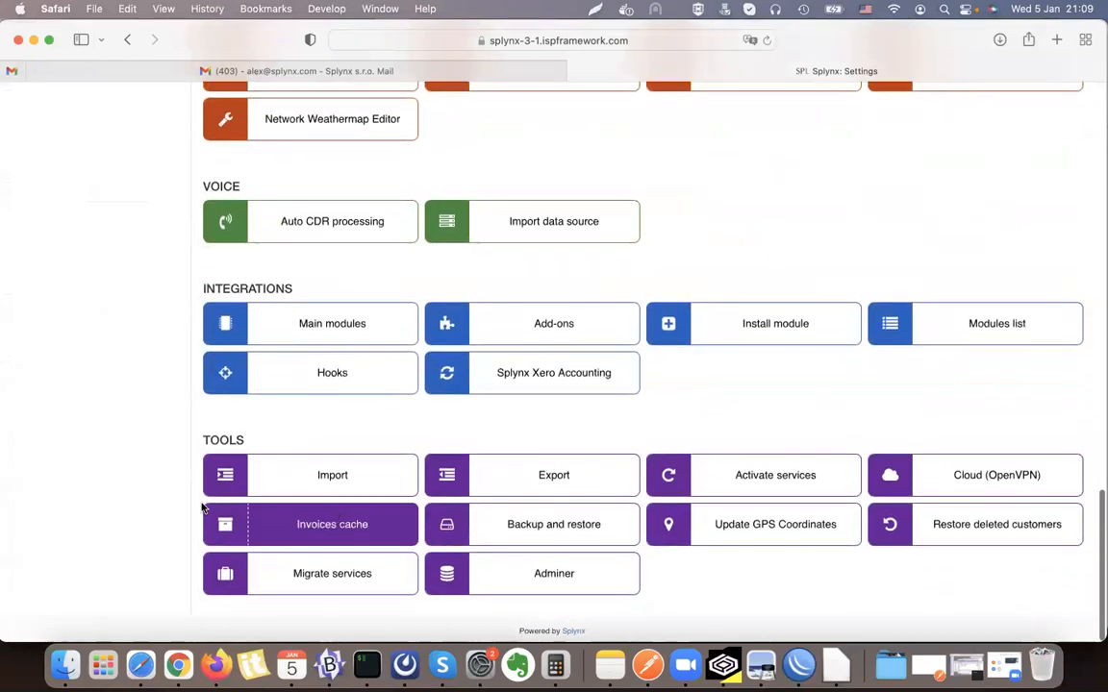
mouse_move(996, 475)
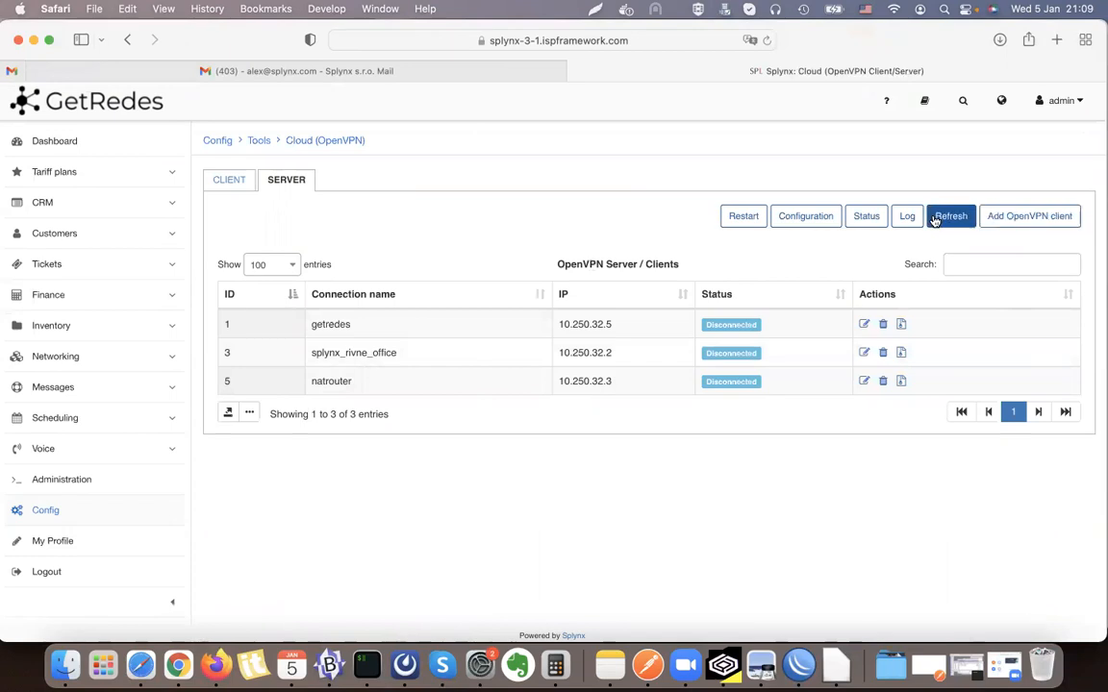
mouse_move(731, 264)
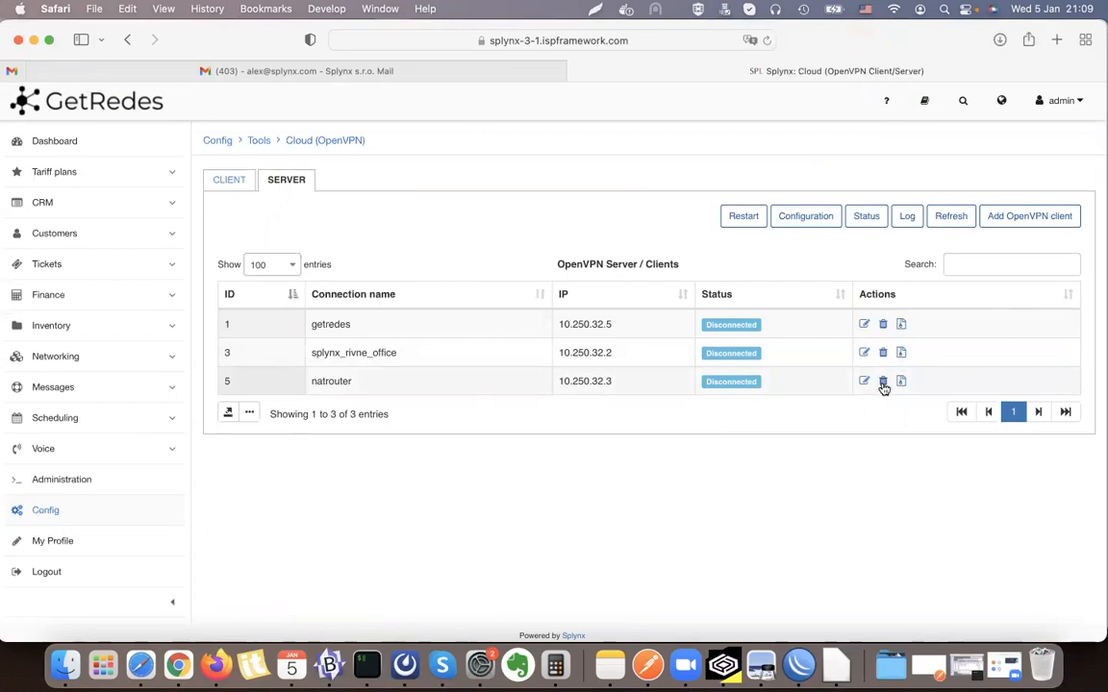
mouse_move(882, 381)
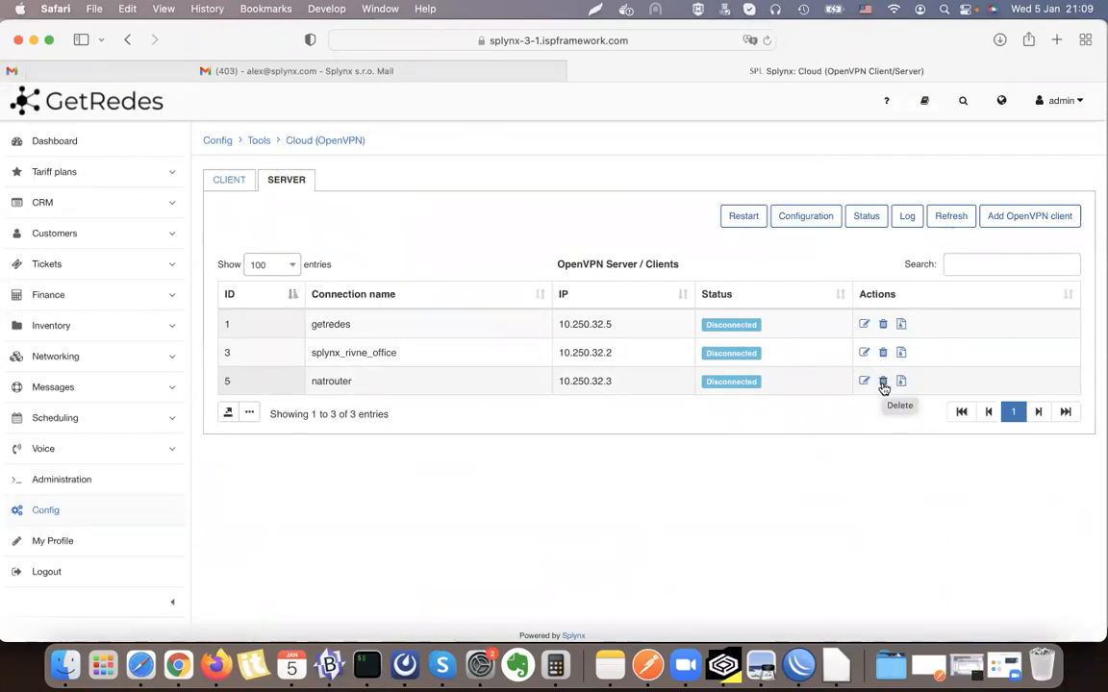
Delete the natrouter row from the OpenVPN server client list and confirm
left_click(882, 381)
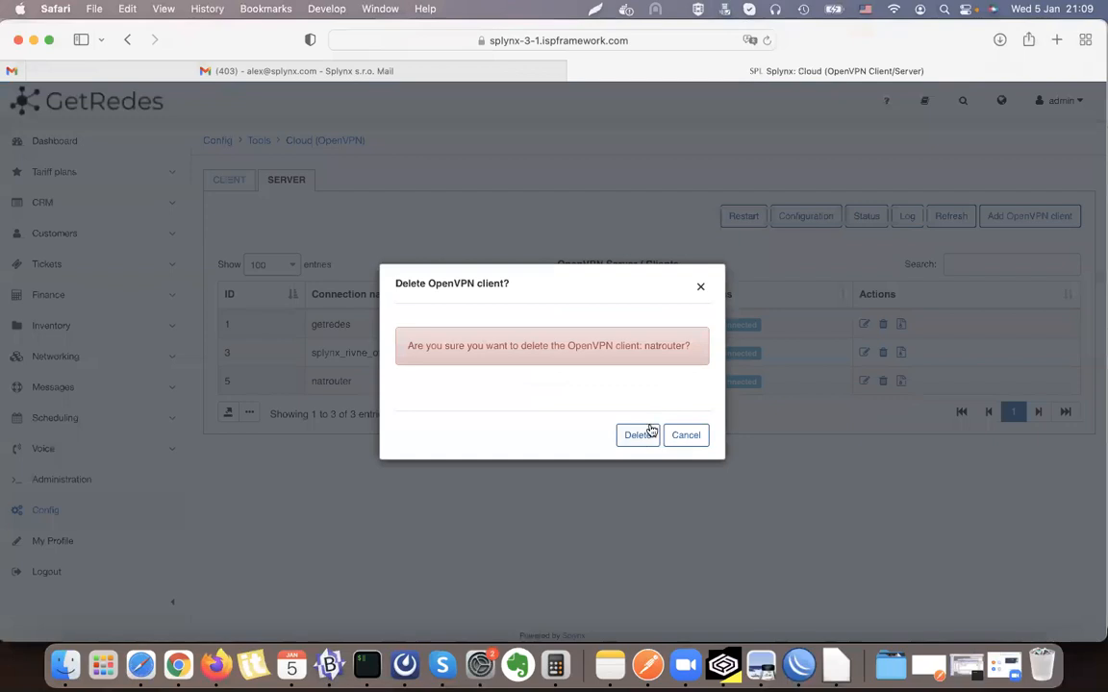
left_click(637, 435)
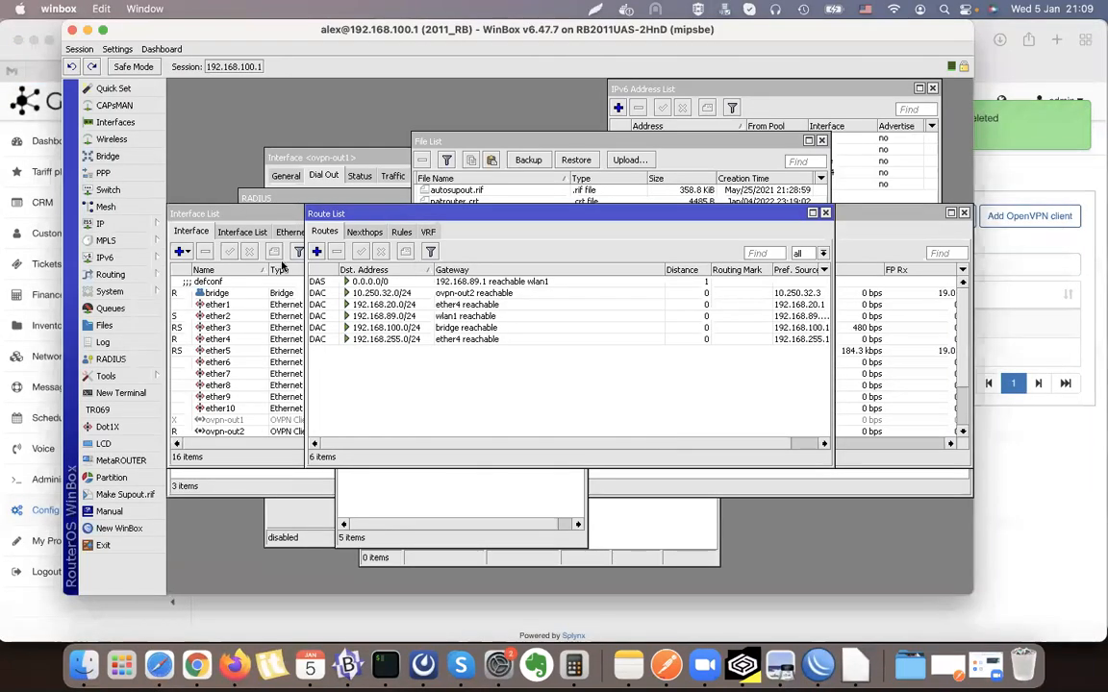
Review the router's Interface and Route lists in WinBox, then return to Splynx
left_click(115, 122)
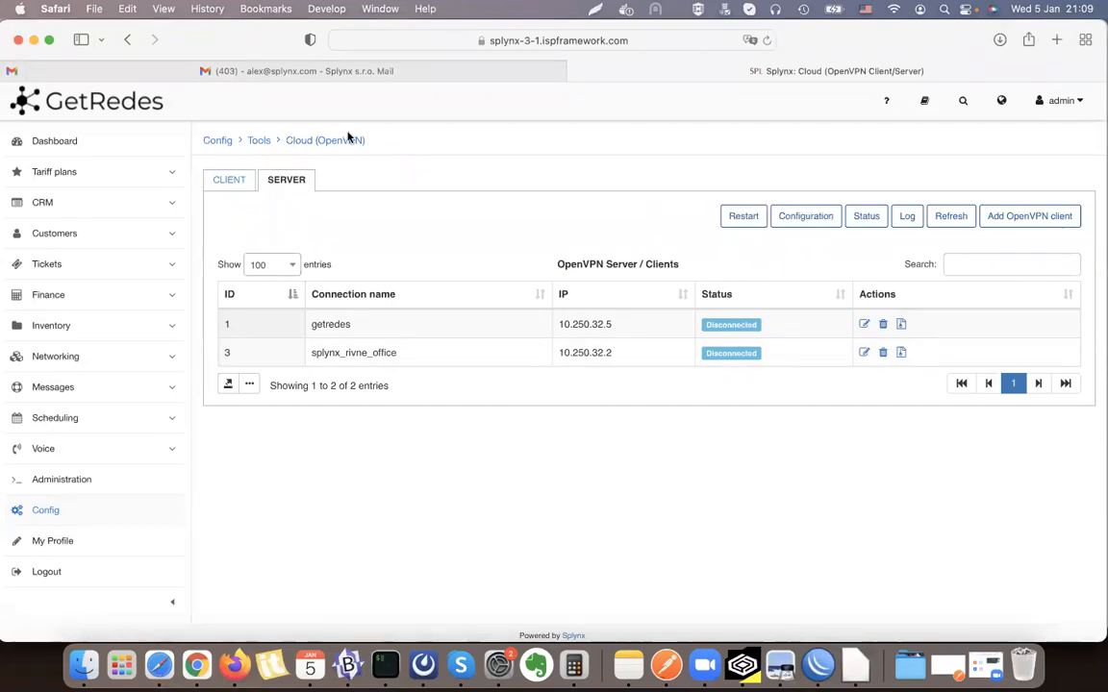
left_click(805, 215)
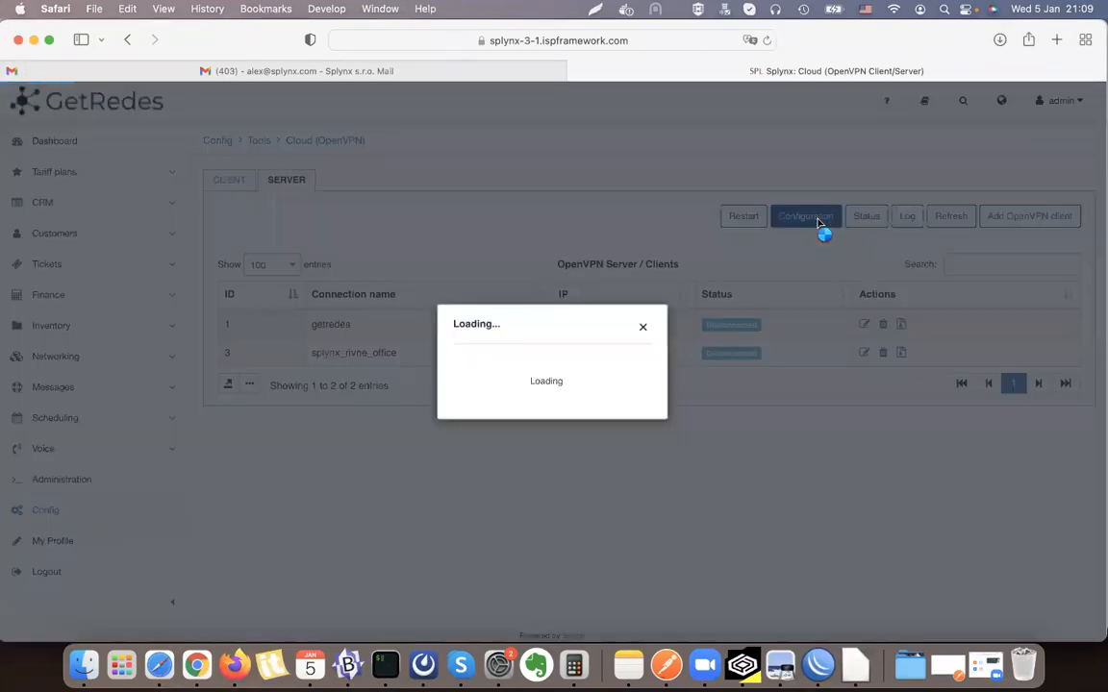
left_click(804, 215)
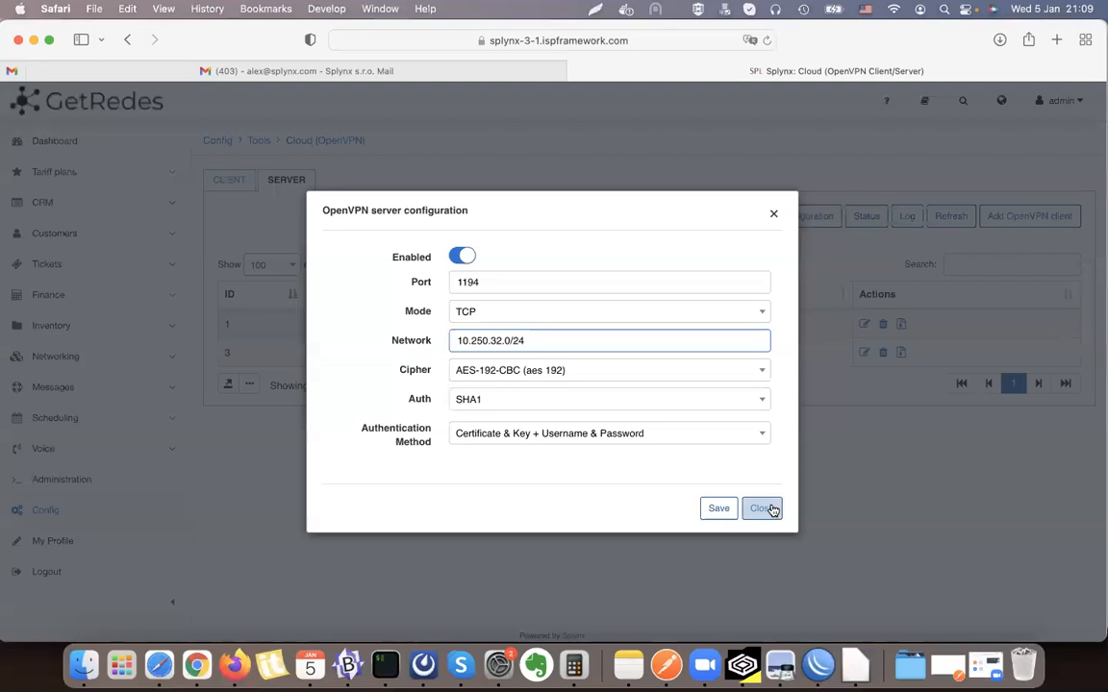
left_click(762, 508)
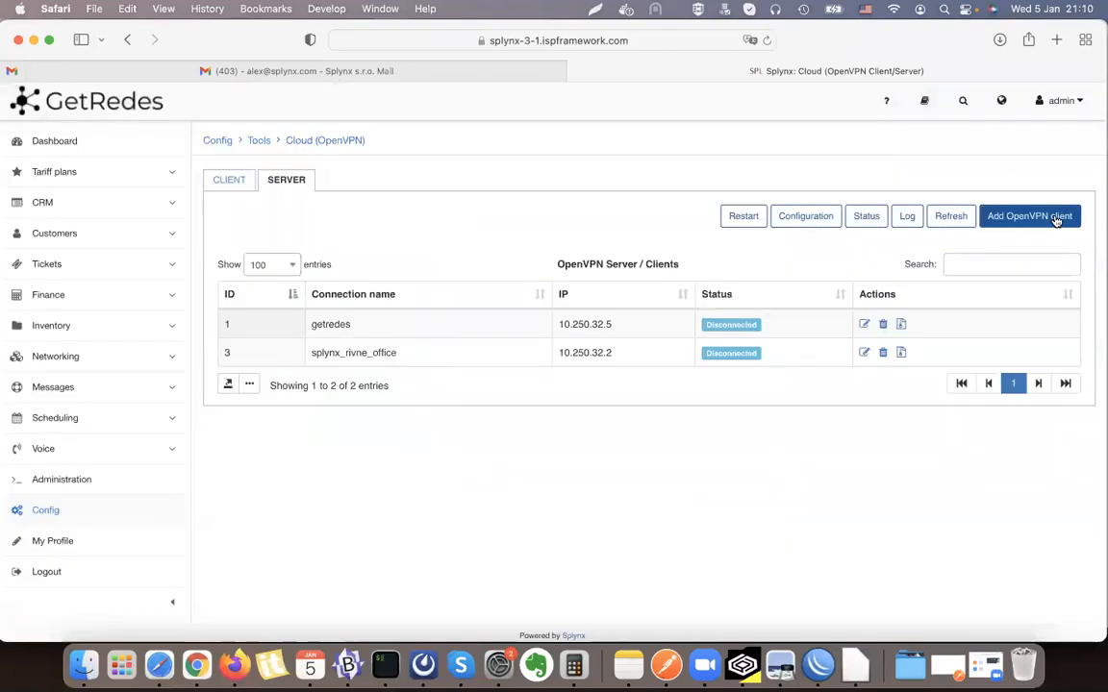
left_click(1028, 216)
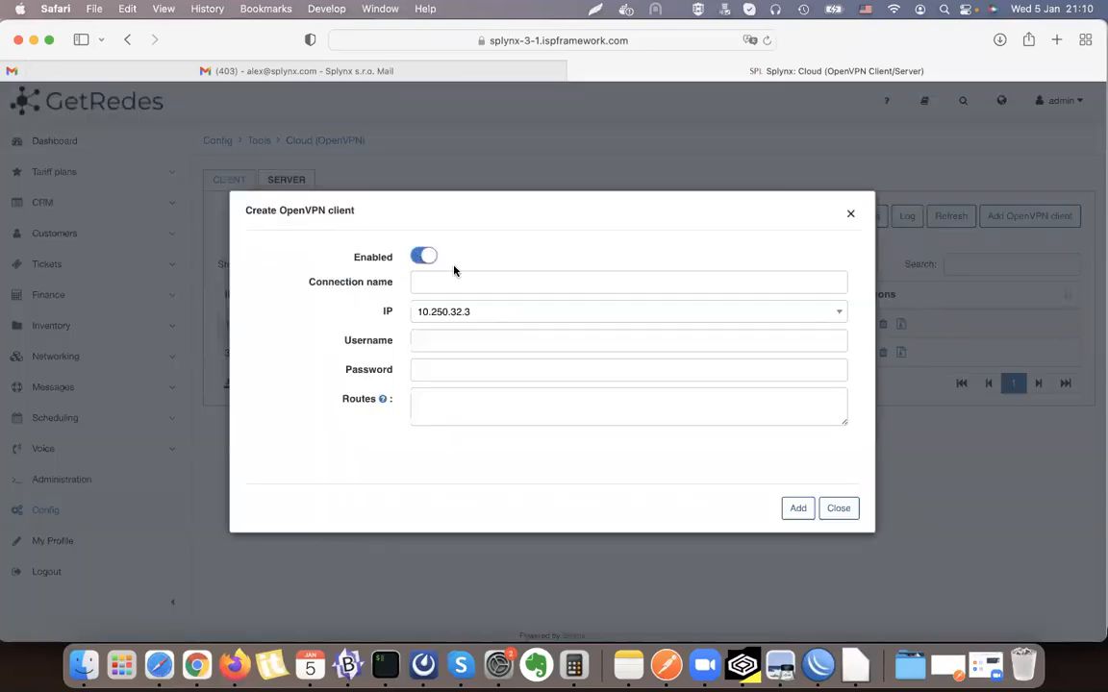
left_click(627, 282)
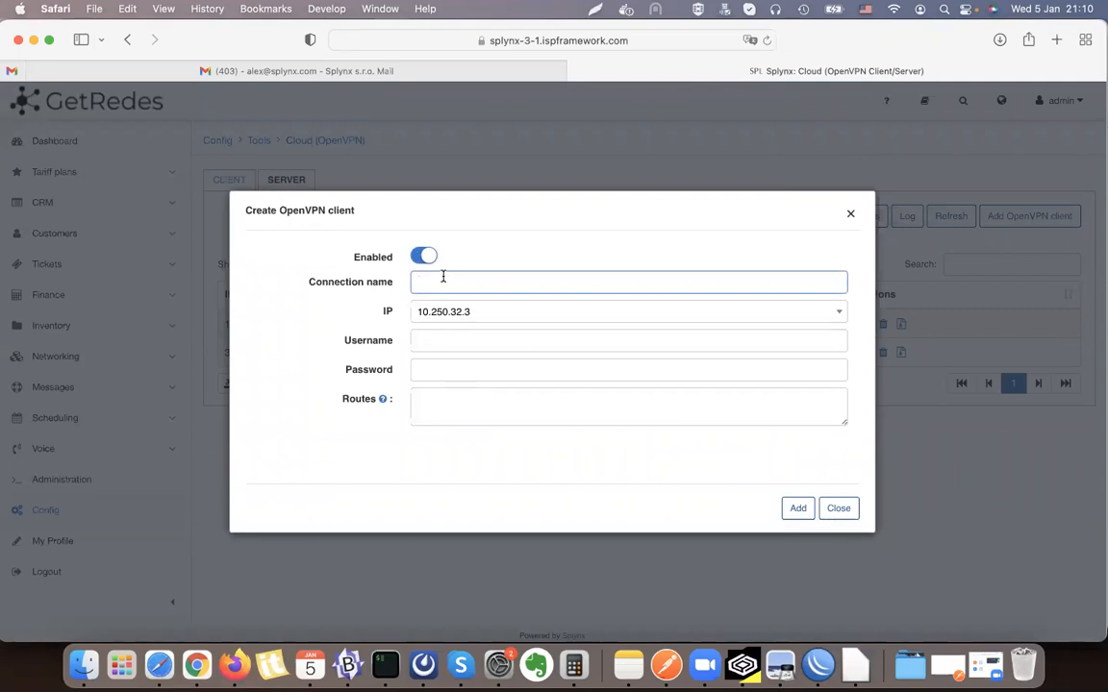
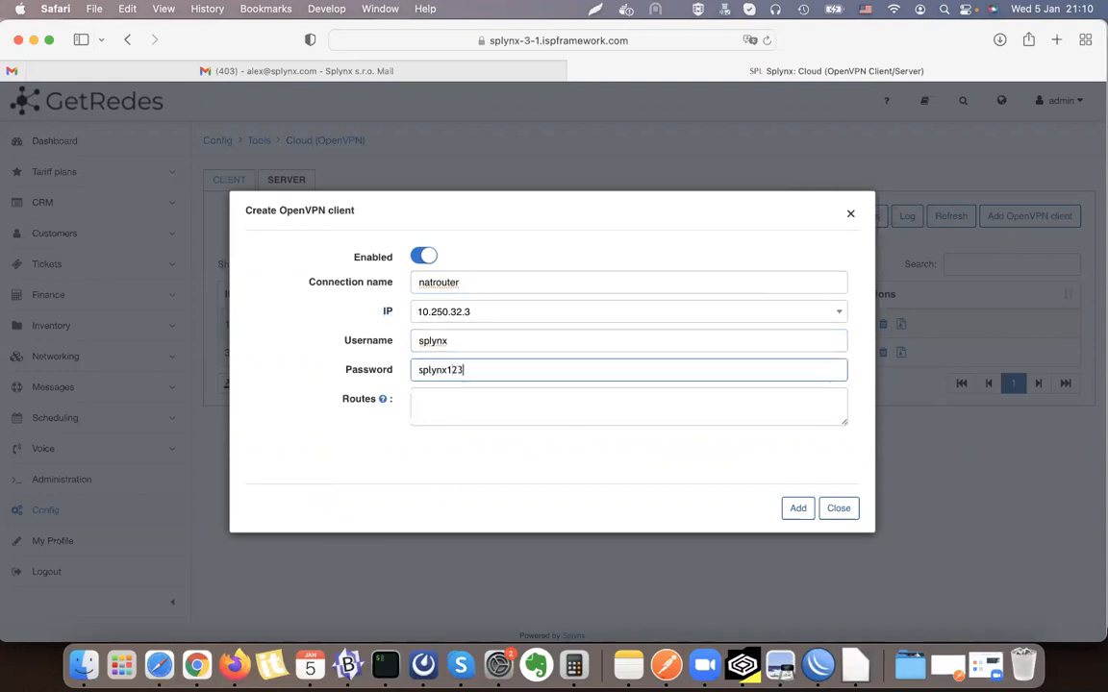
left_click(629, 406)
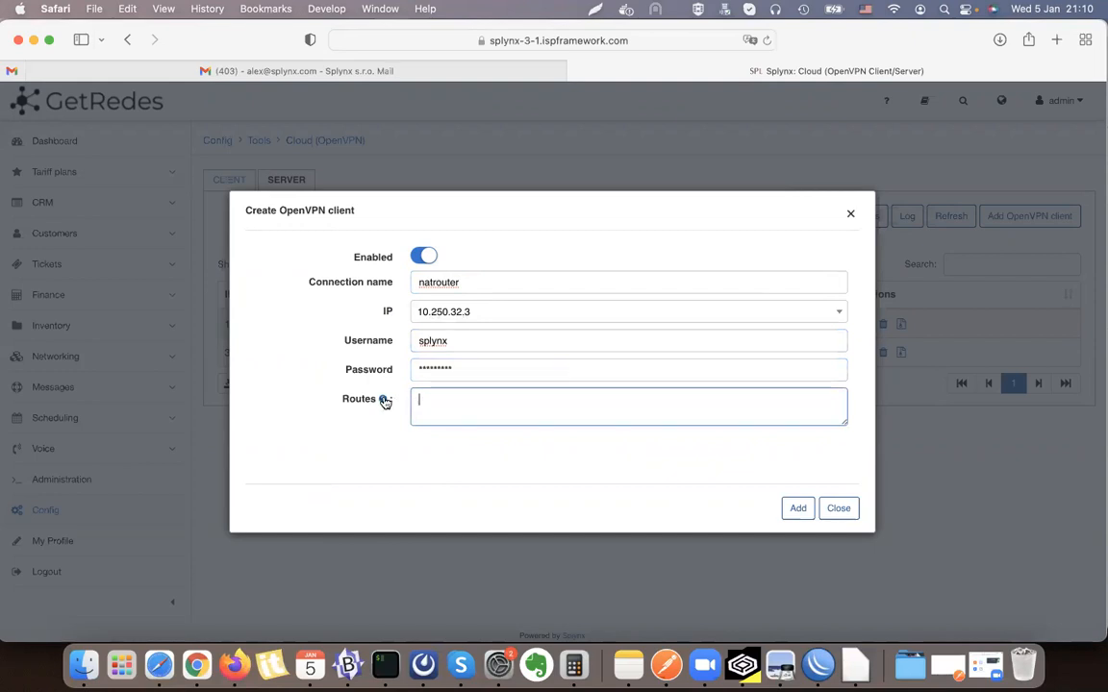
mouse_move(385, 400)
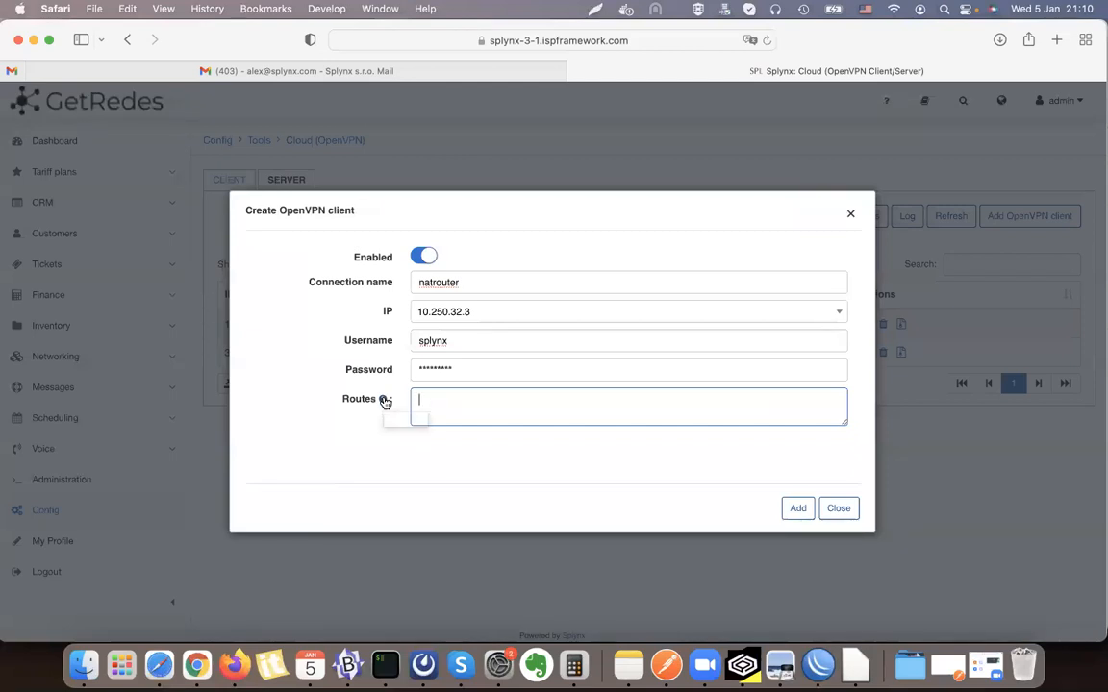
type("192.168.100.0 255.255.255.0")
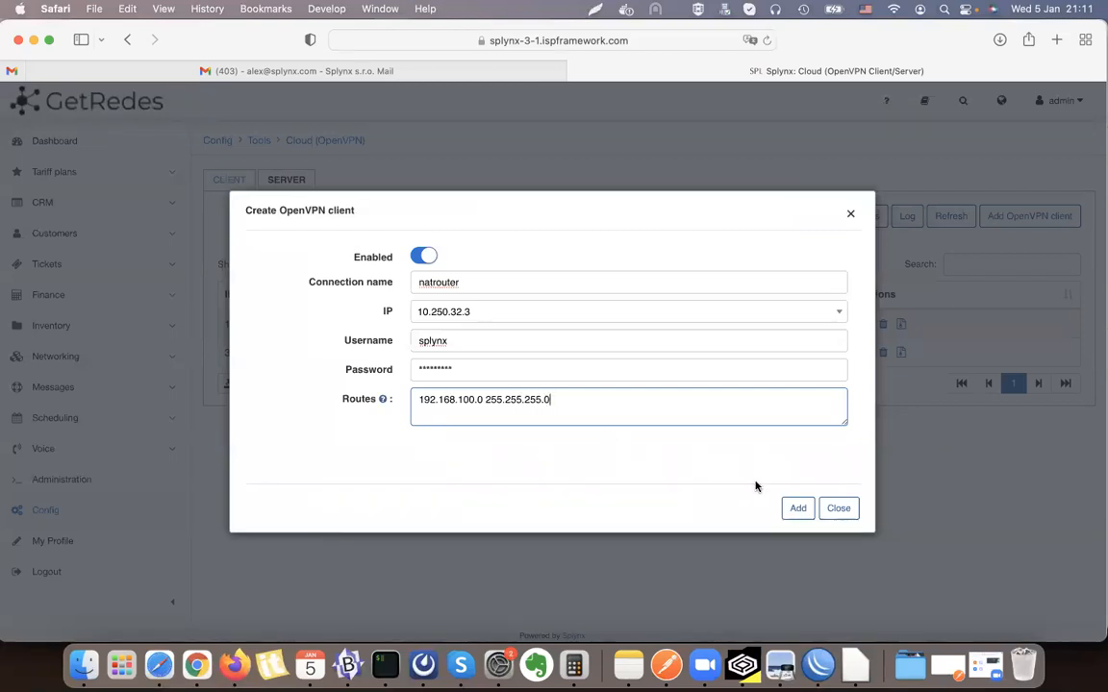
left_click(797, 508)
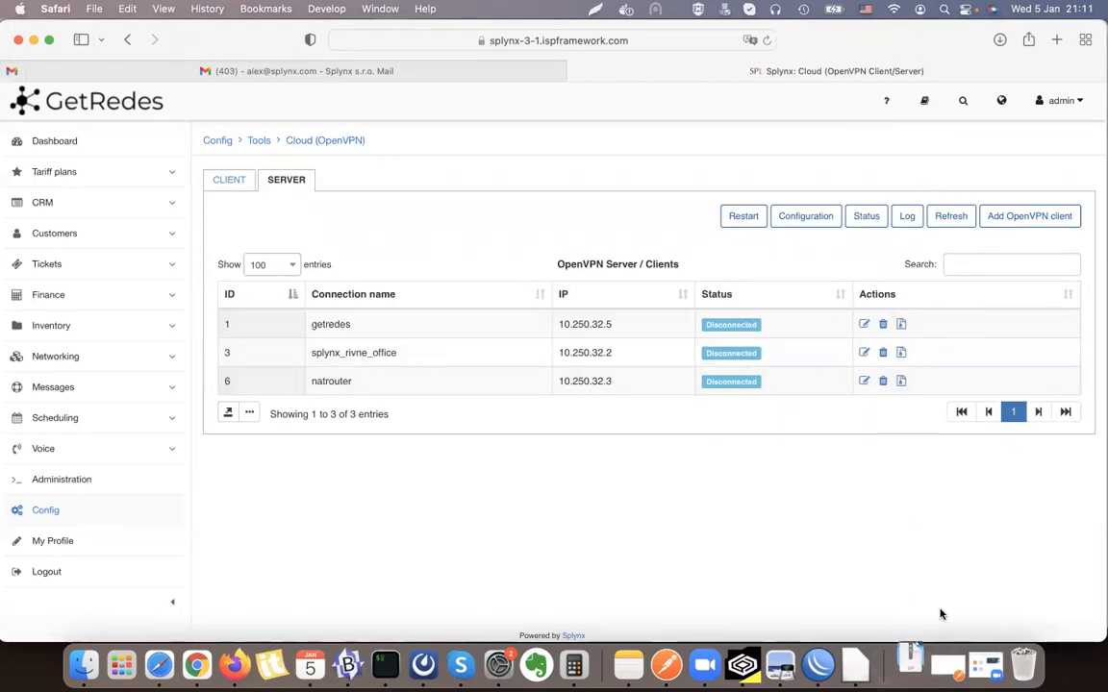
Open Downloads > natrouter-ovpn-2 and select natrouter.crt, splynx-ca.crt and natrouter.key
left_click(909, 662)
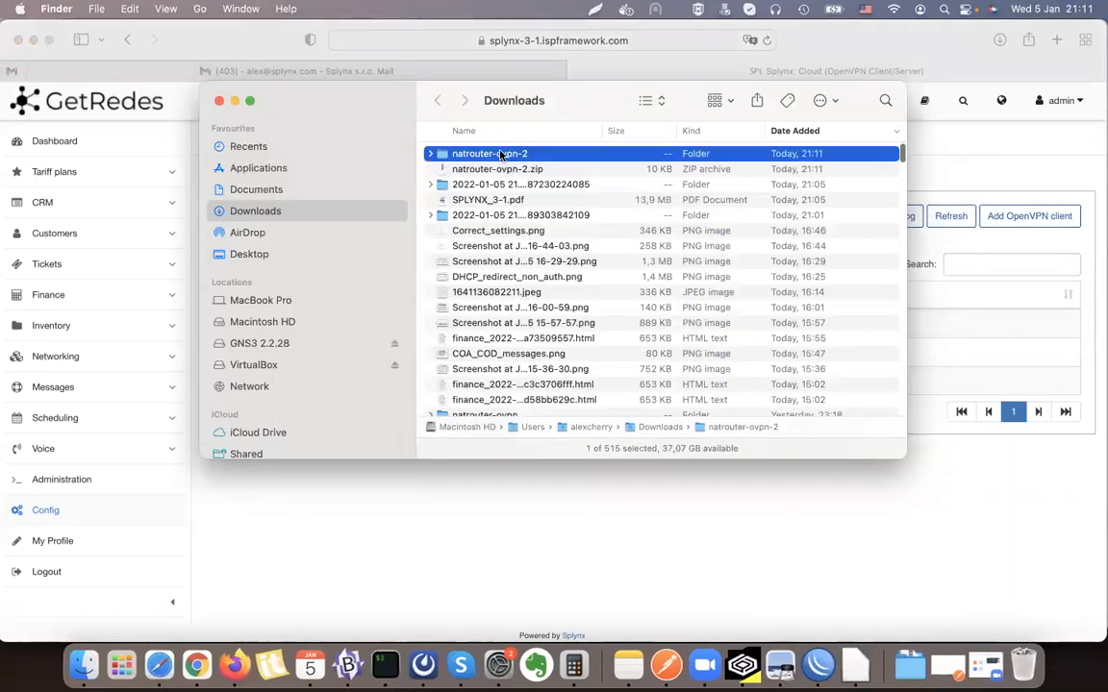
double_click(488, 153)
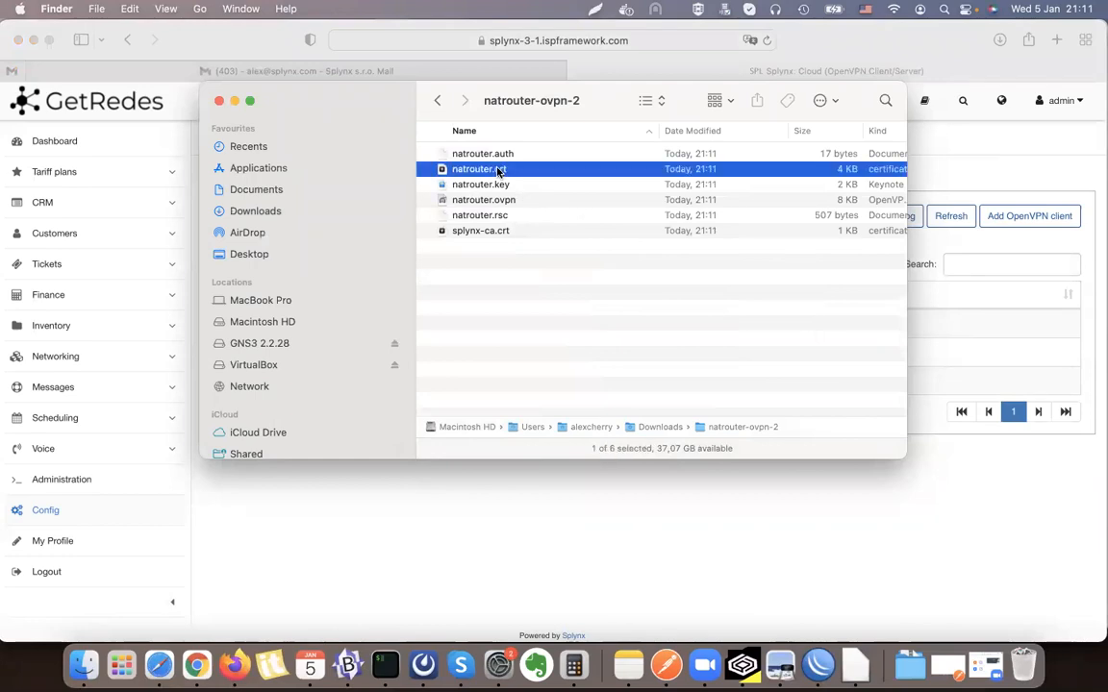
left_click(479, 168)
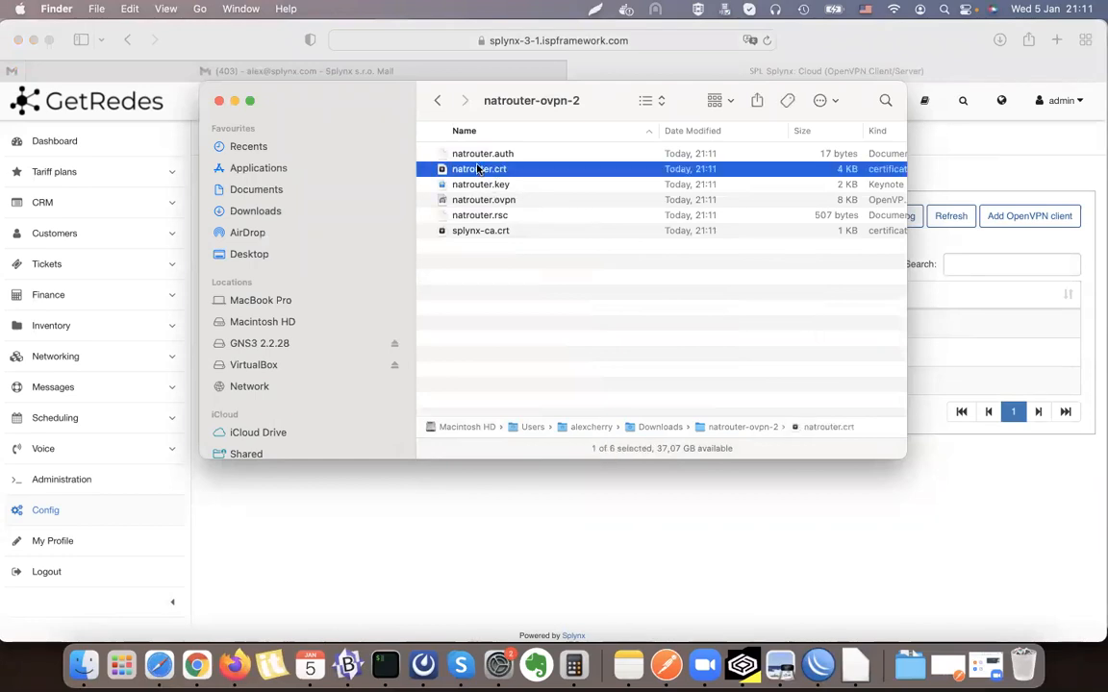
left_click(480, 231)
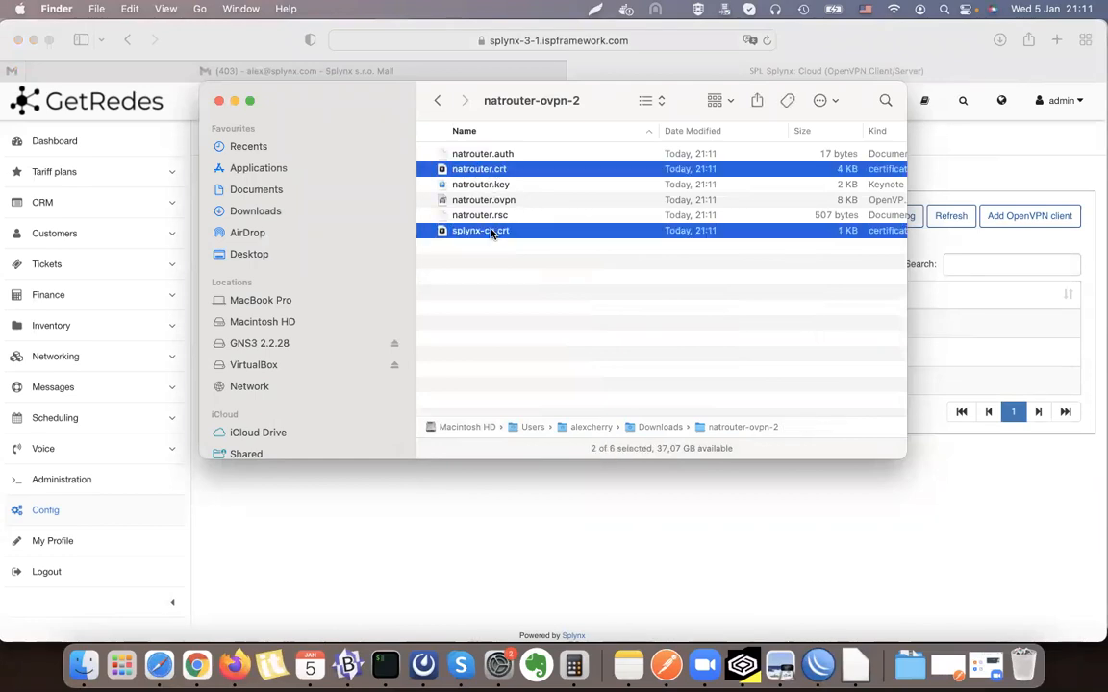
left_click(480, 230)
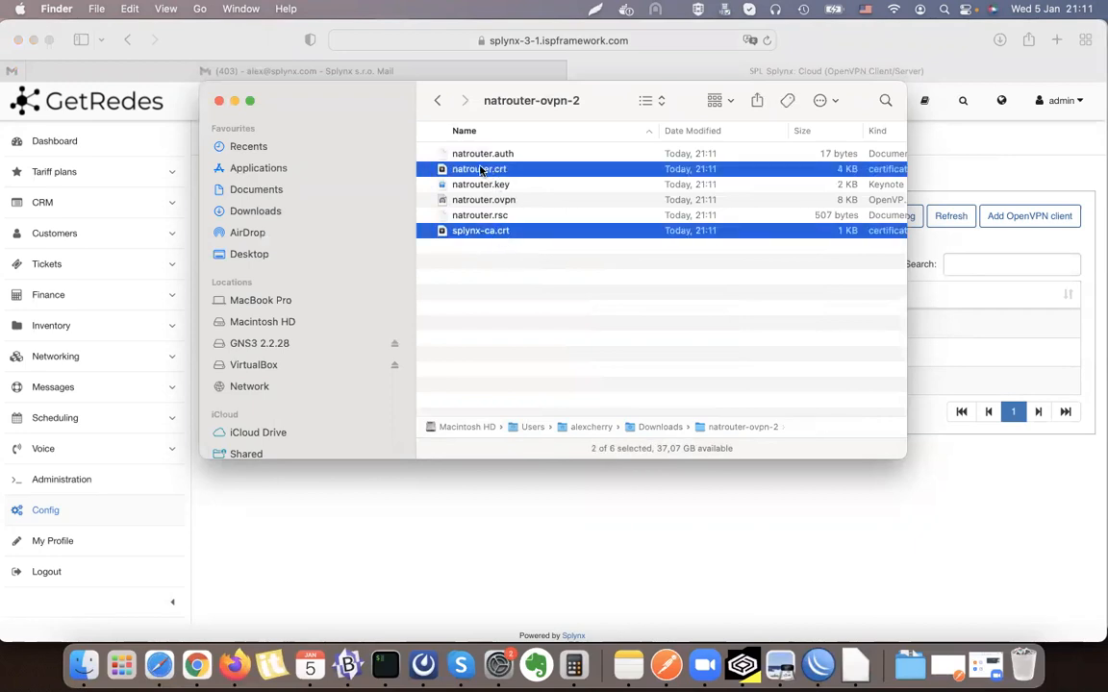
mouse_move(706, 421)
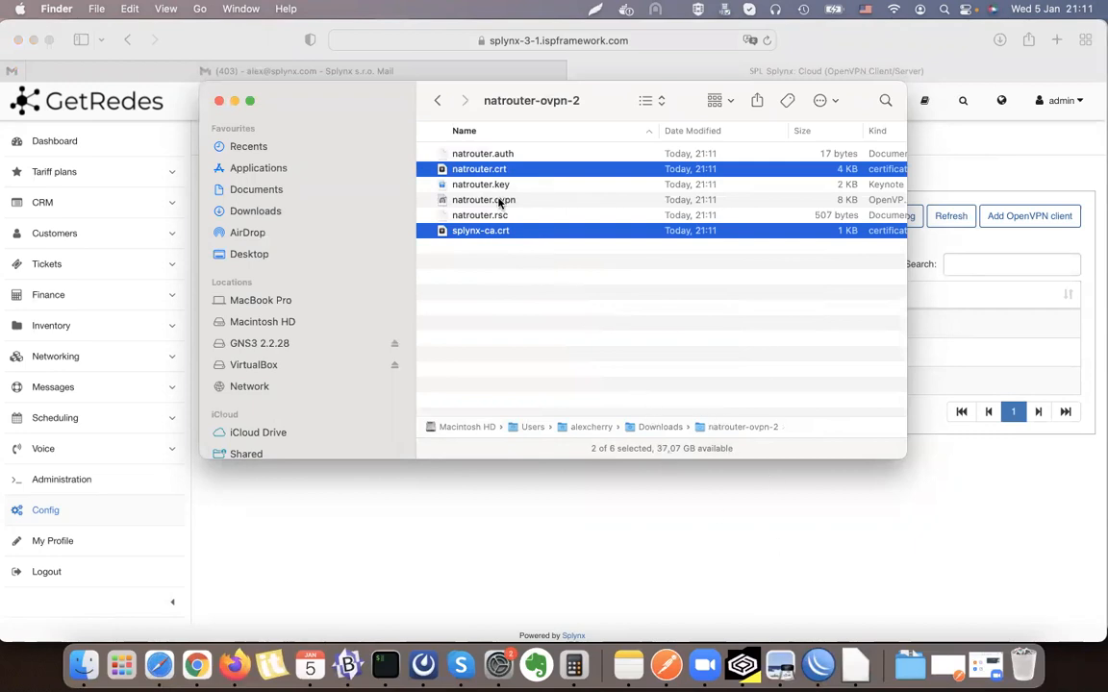
left_click(480, 183)
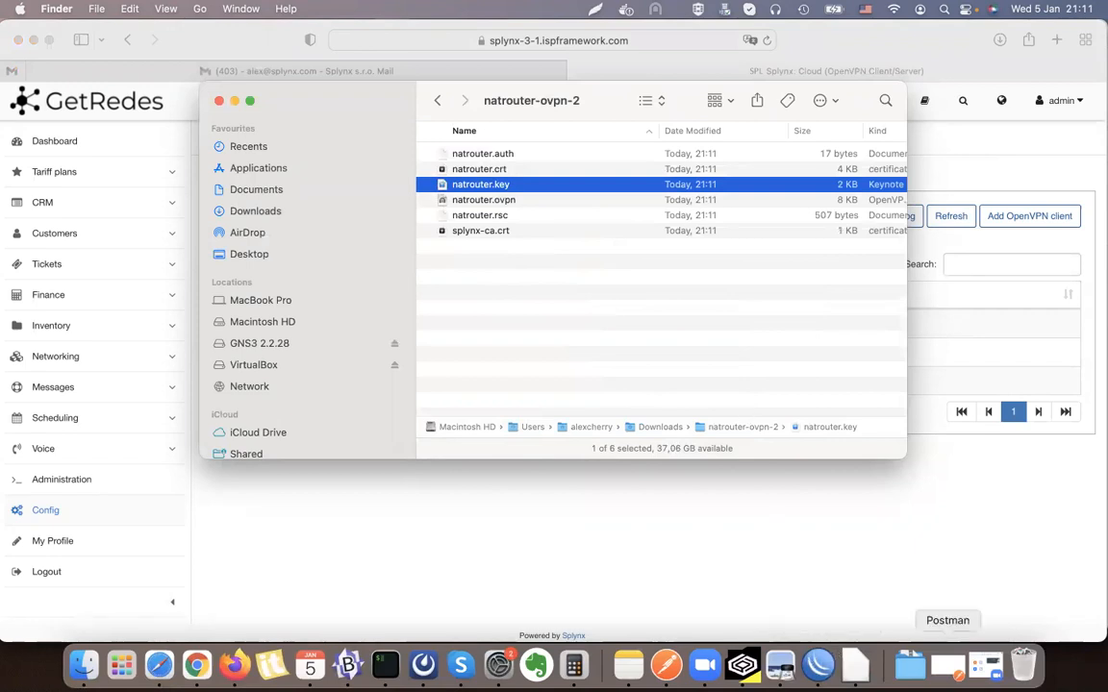
mouse_move(816, 663)
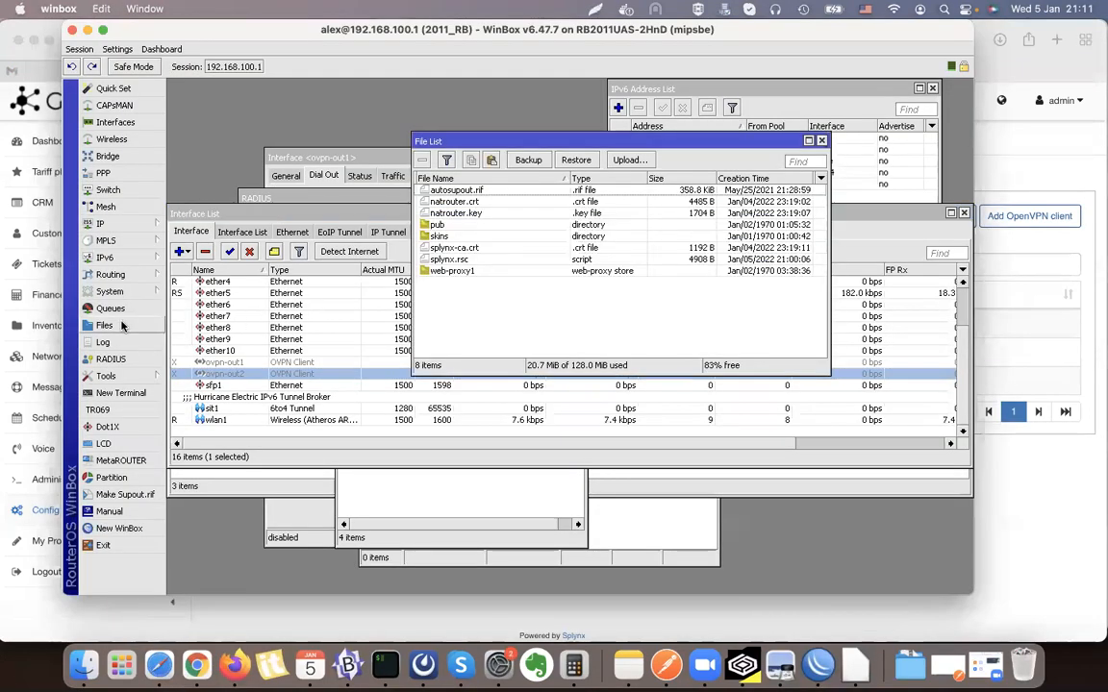
Remove the old natrouter.crt, natrouter.key and splynx-ca.crt from the router's files and start an upload
left_click(455, 213)
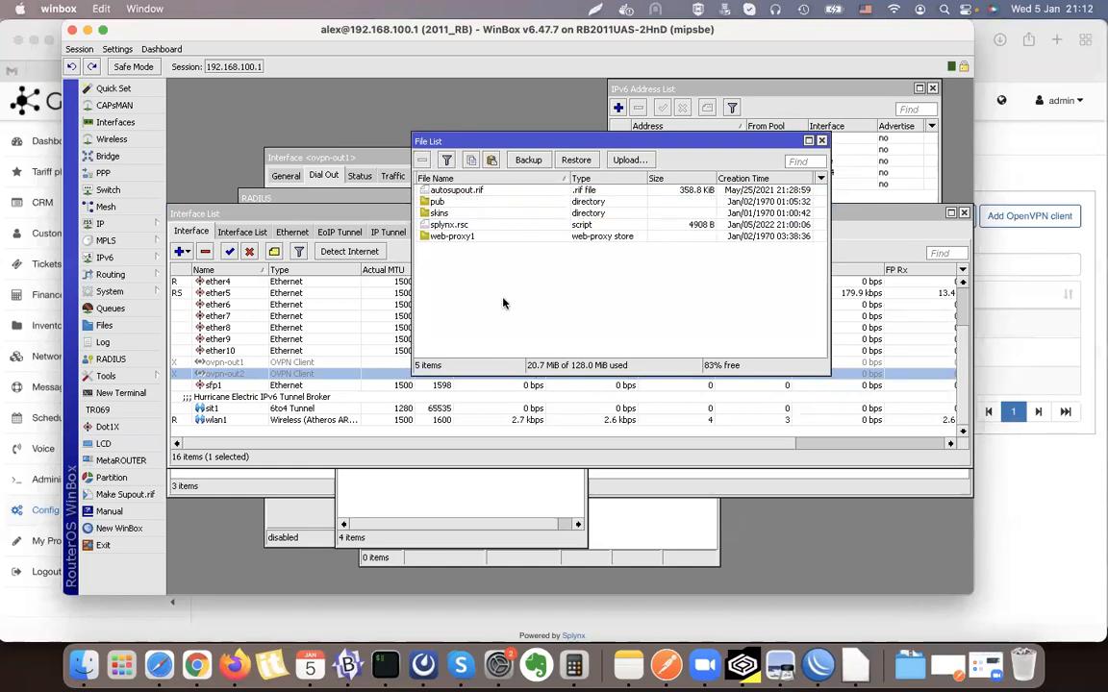
left_click(628, 159)
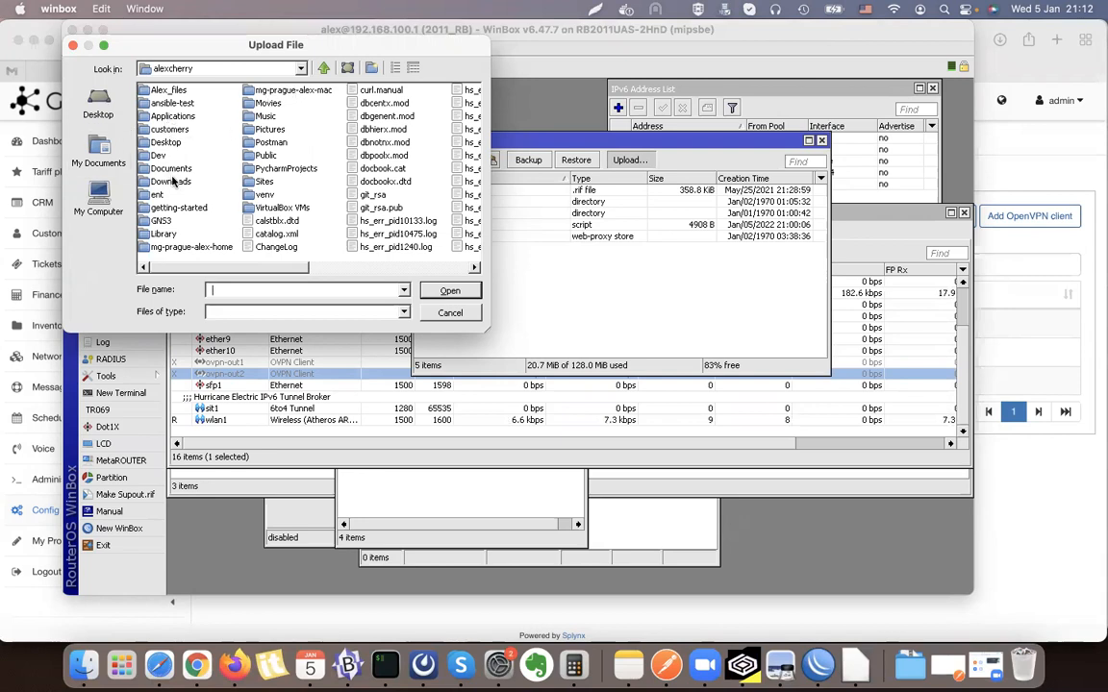
Upload natrouter.crt, natrouter.key and splynx-ca.crt from Downloads/natrouter-ovpn-2 to the router
double_click(171, 181)
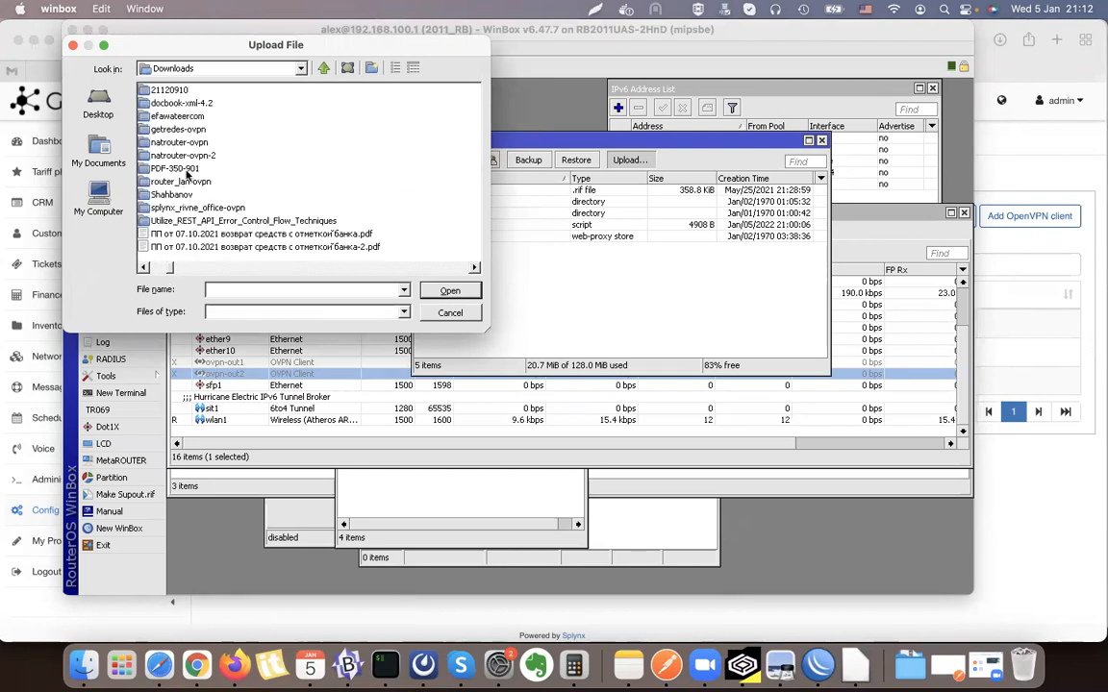
double_click(183, 155)
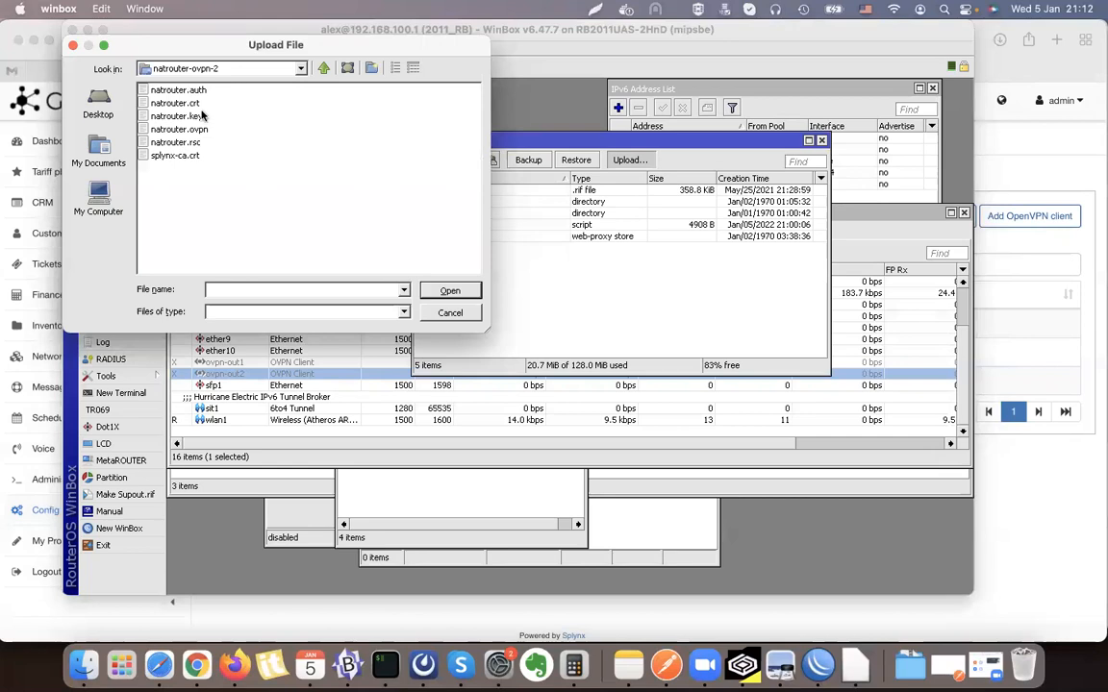
left_click(175, 103)
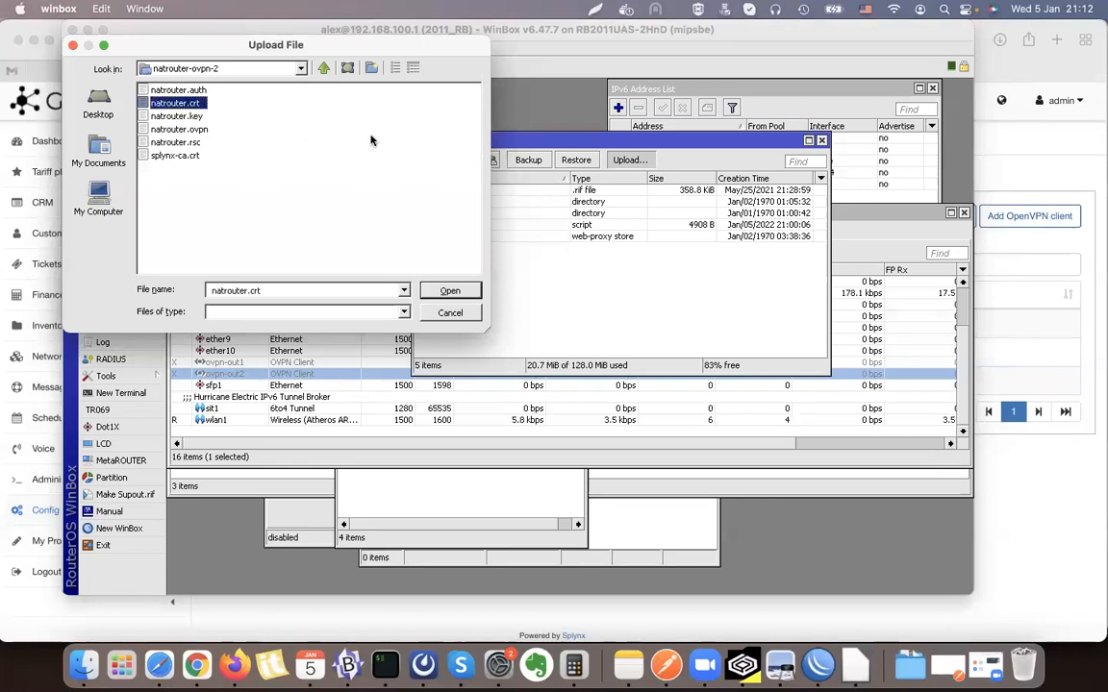
left_click(450, 311)
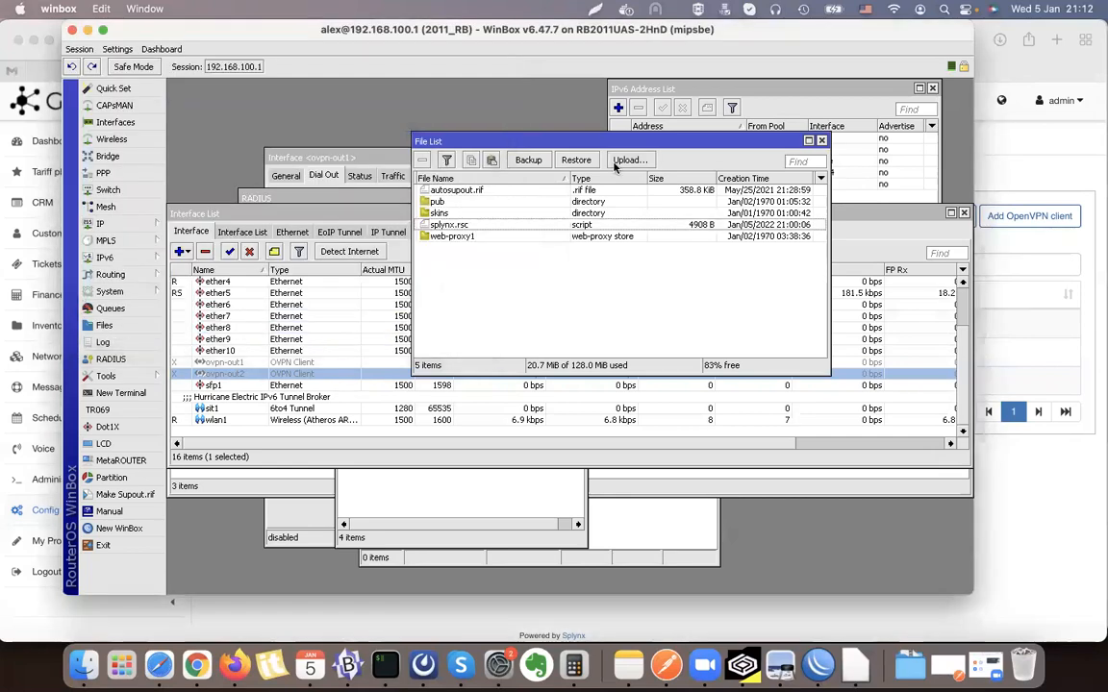
left_click(630, 159)
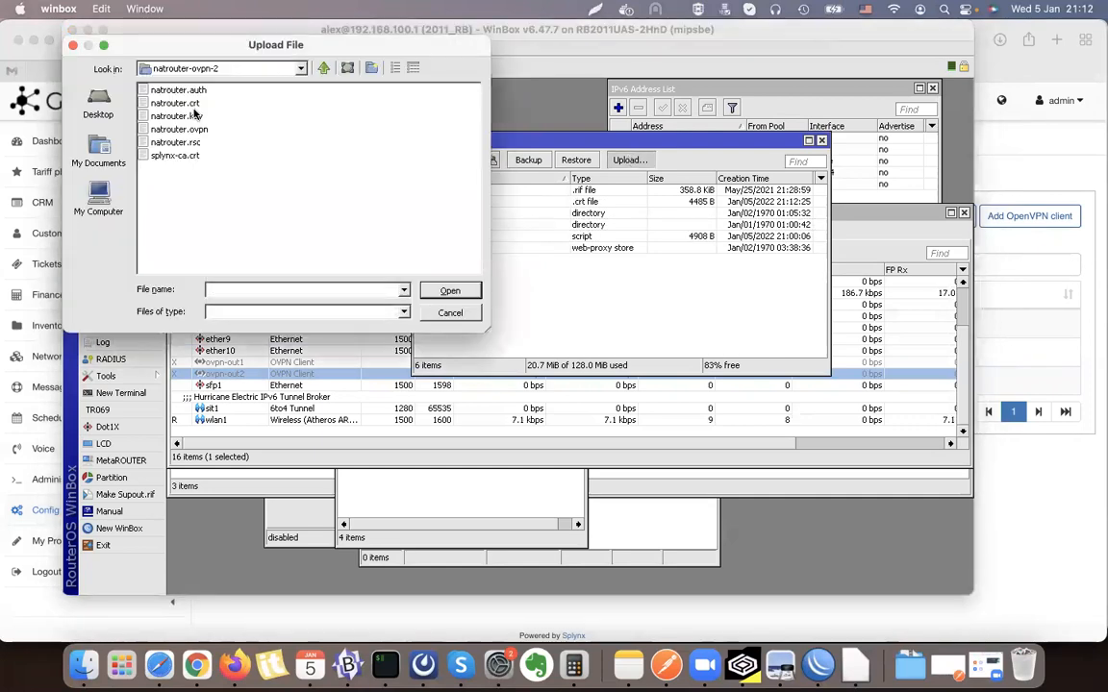
left_click(450, 312)
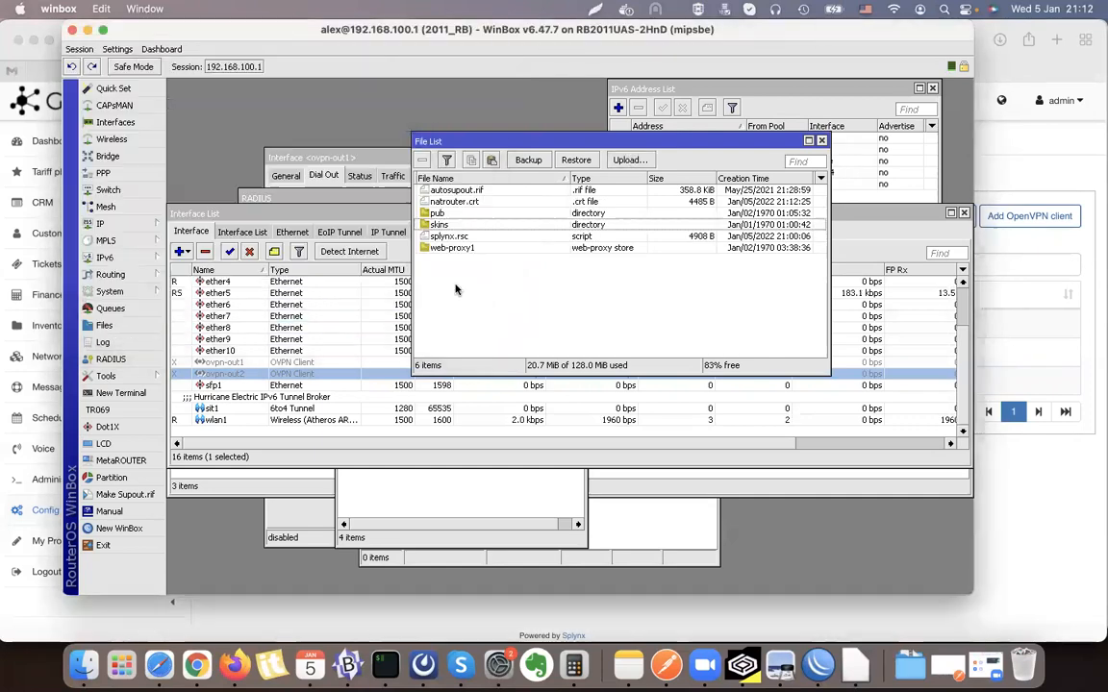
left_click(629, 160)
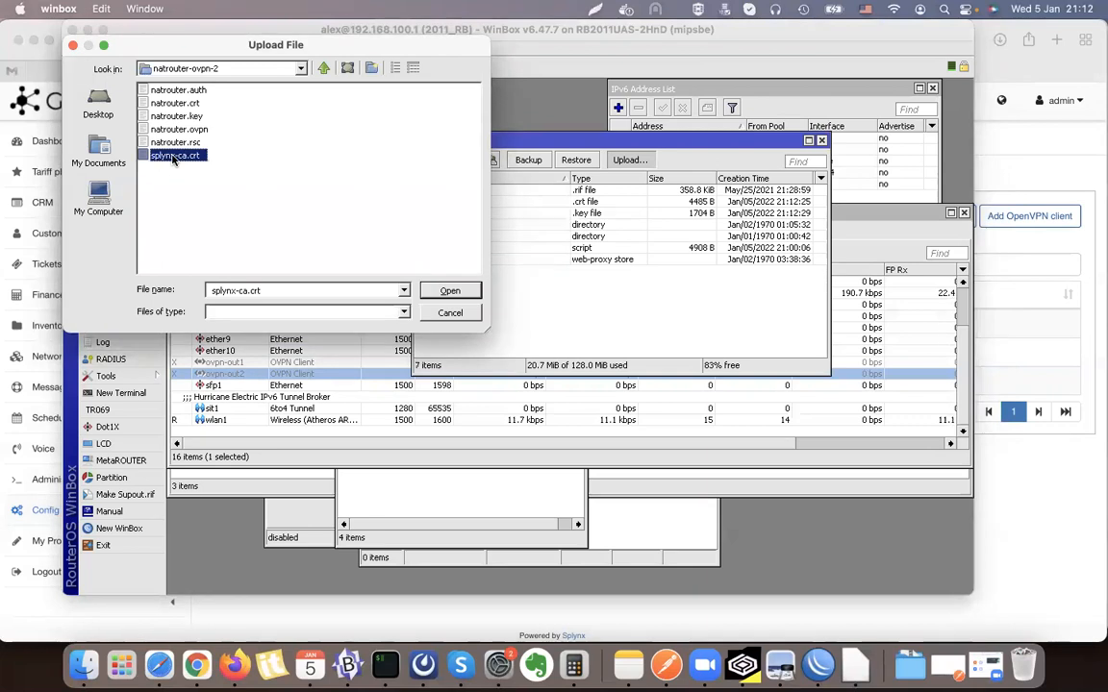
left_click(449, 291)
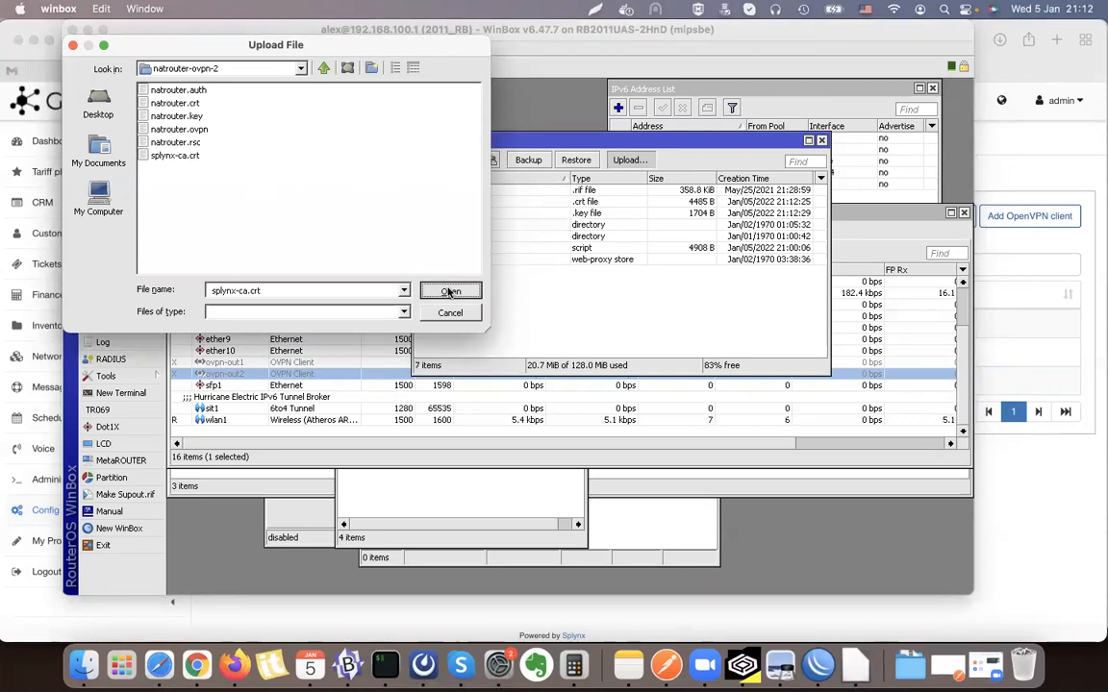
left_click(450, 291)
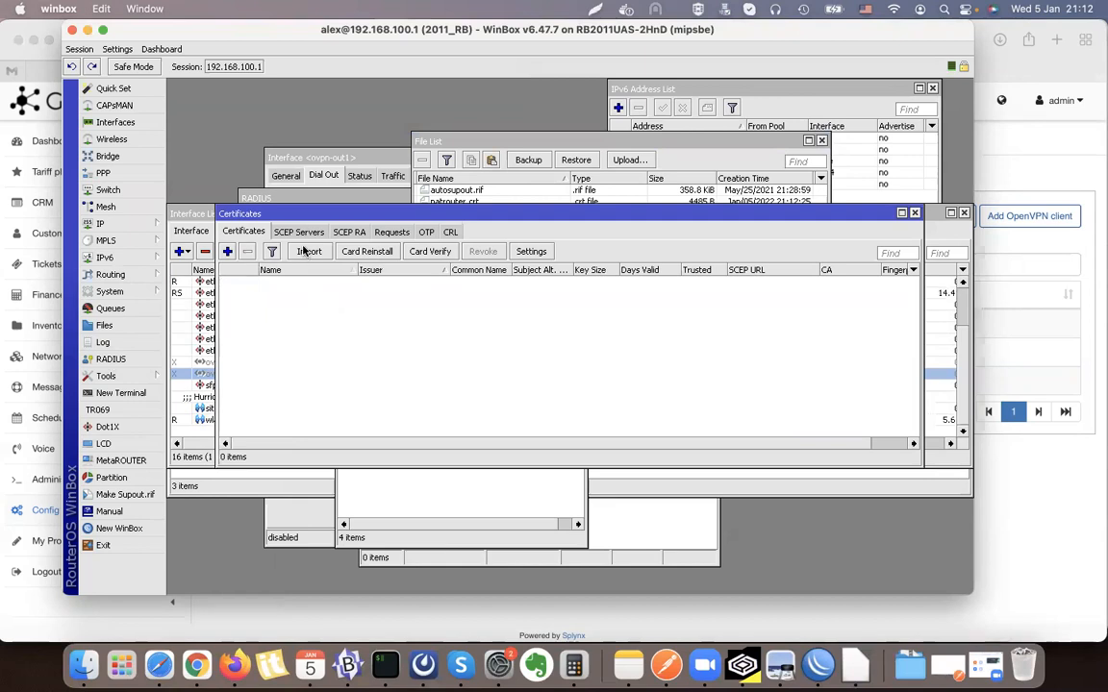
Import natrouter.crt into the router's certificates, creating natrouter.crt_0
left_click(309, 251)
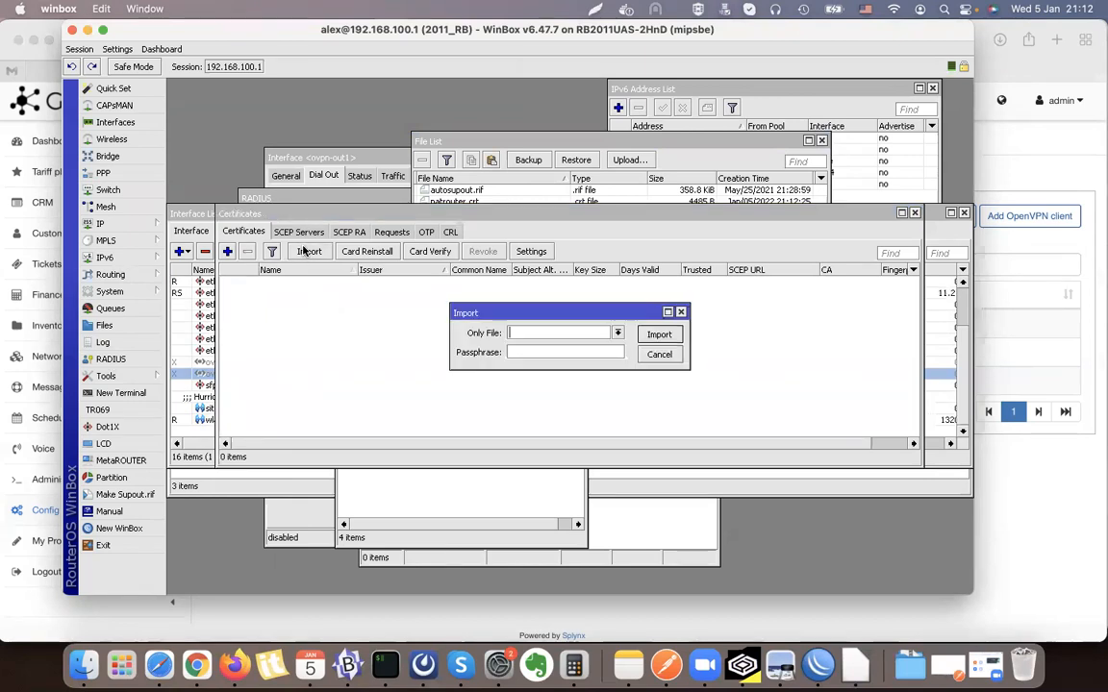
left_click(618, 333)
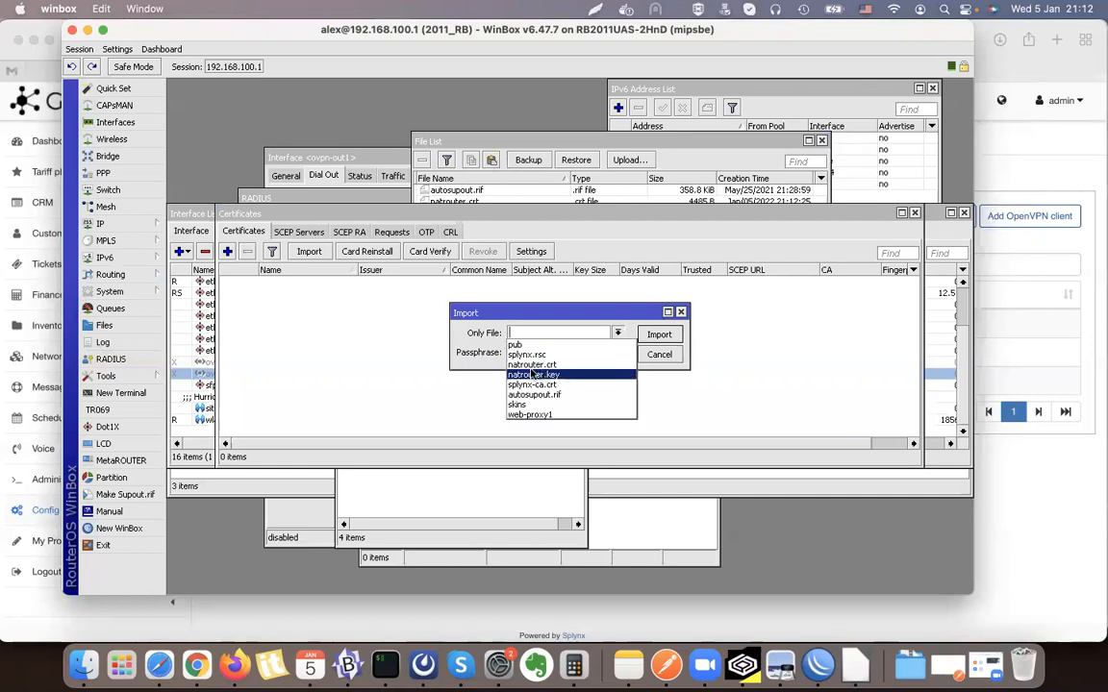
left_click(533, 364)
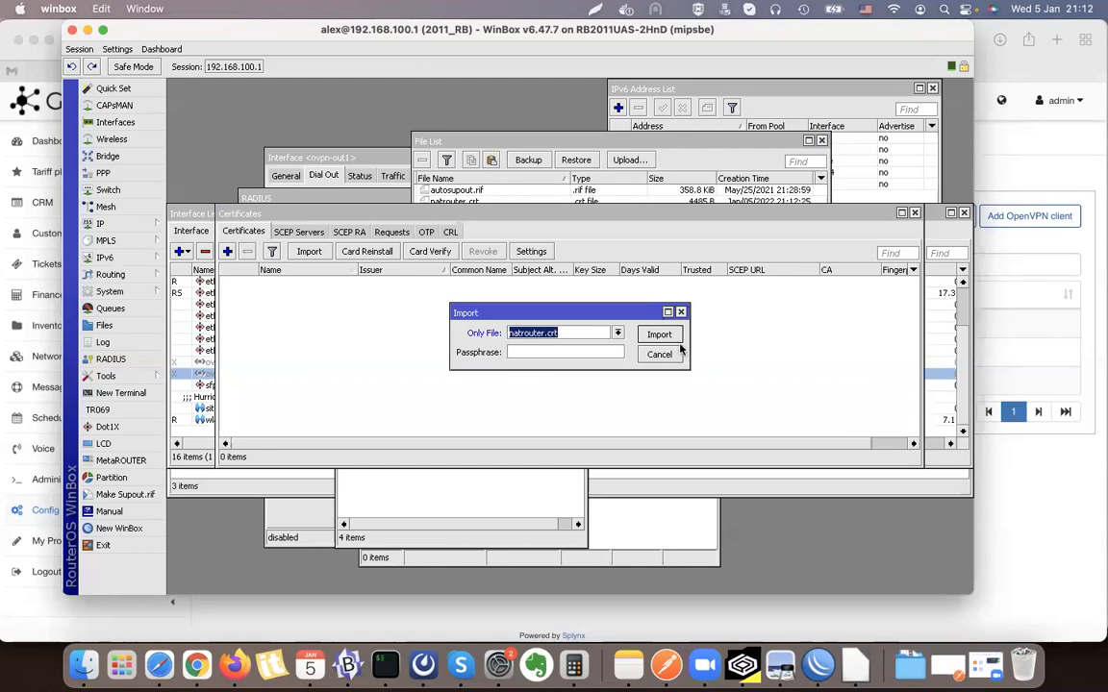
left_click(659, 333)
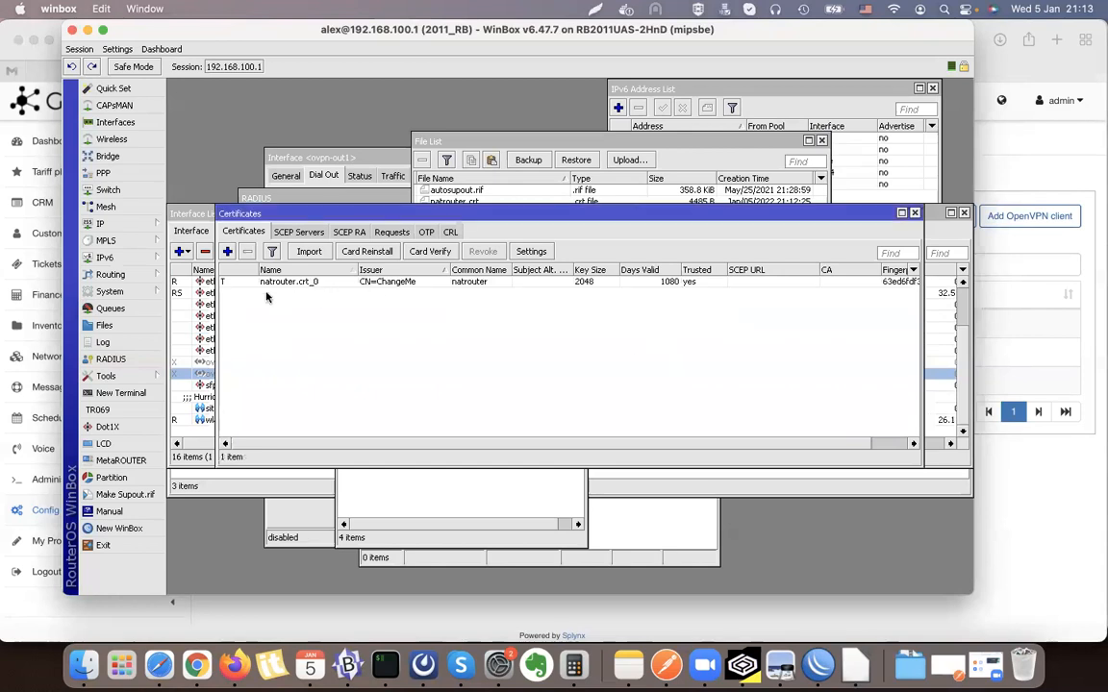
left_click(288, 281)
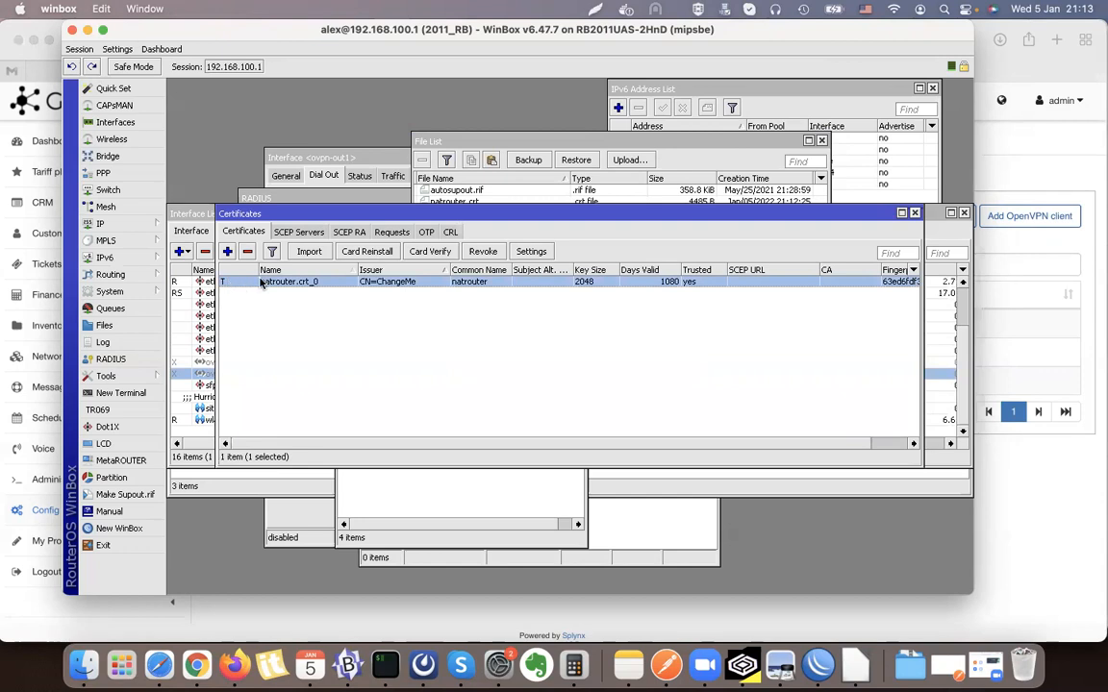
Import the splynx-ca.crt file as a second certificate
left_click(308, 251)
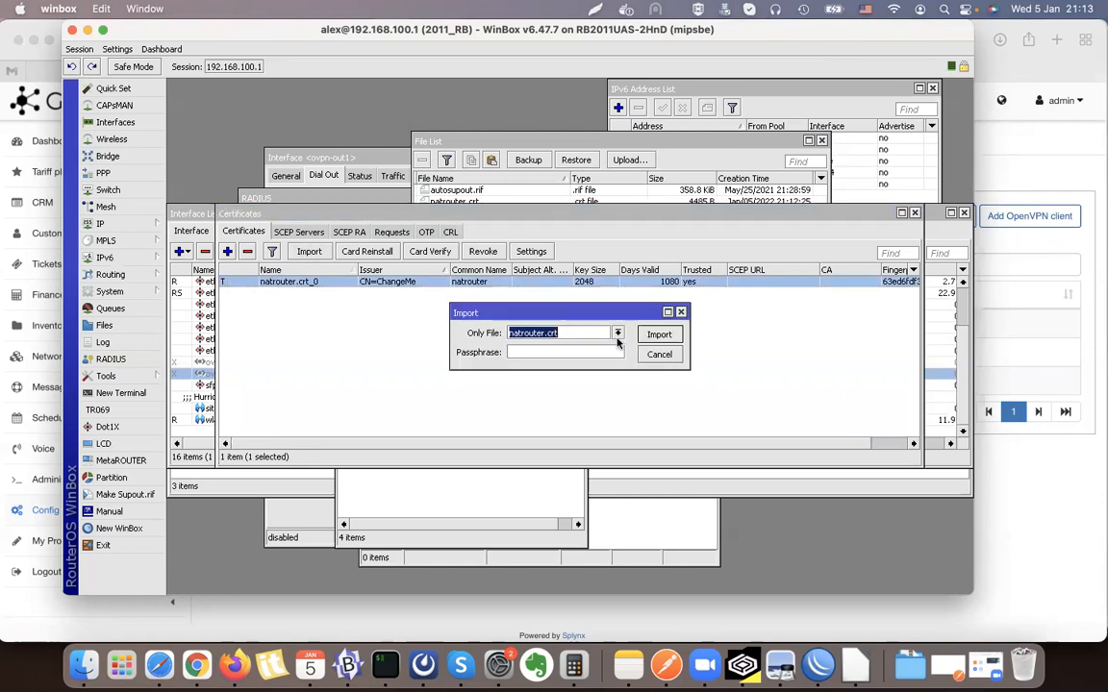
left_click(617, 333)
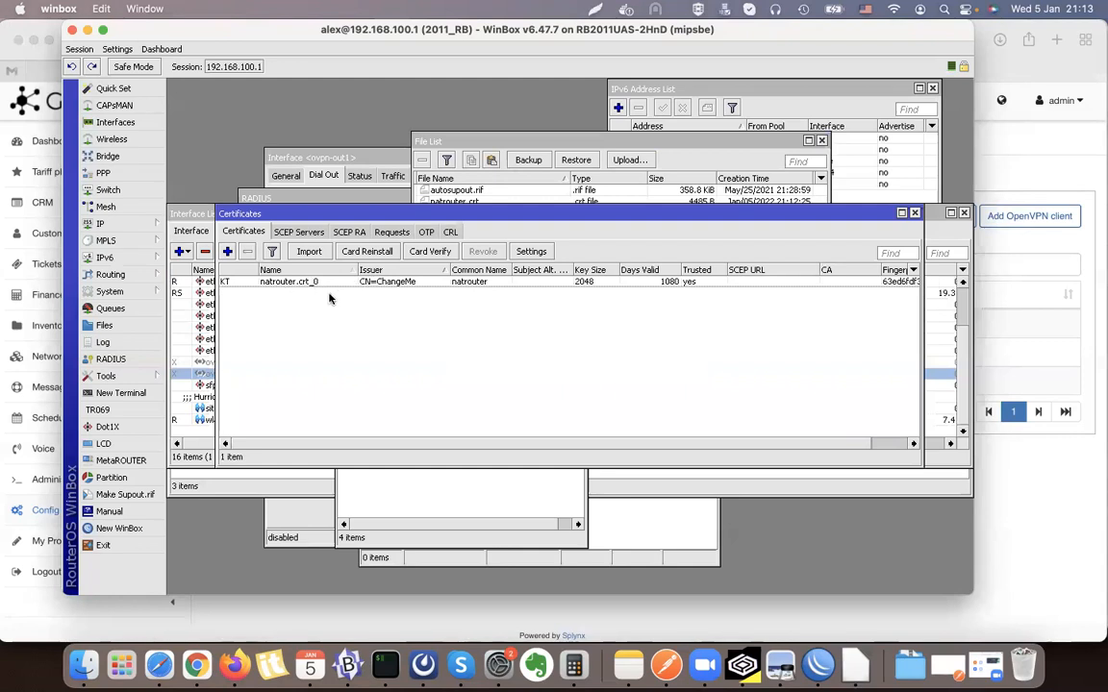
left_click(309, 251)
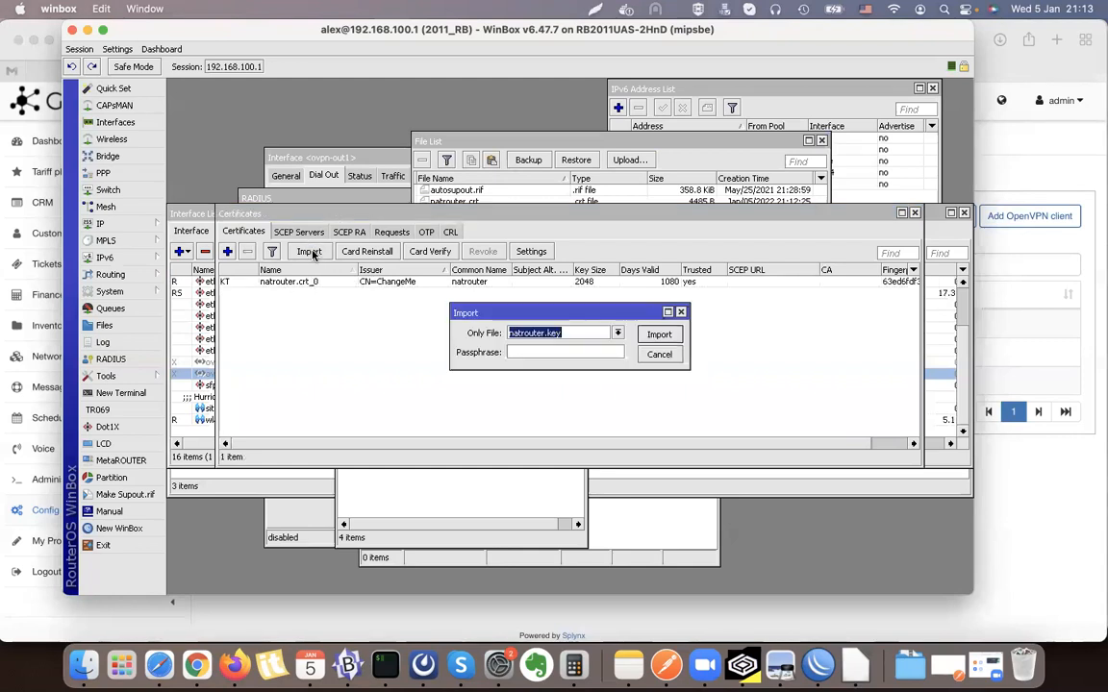
left_click(617, 333)
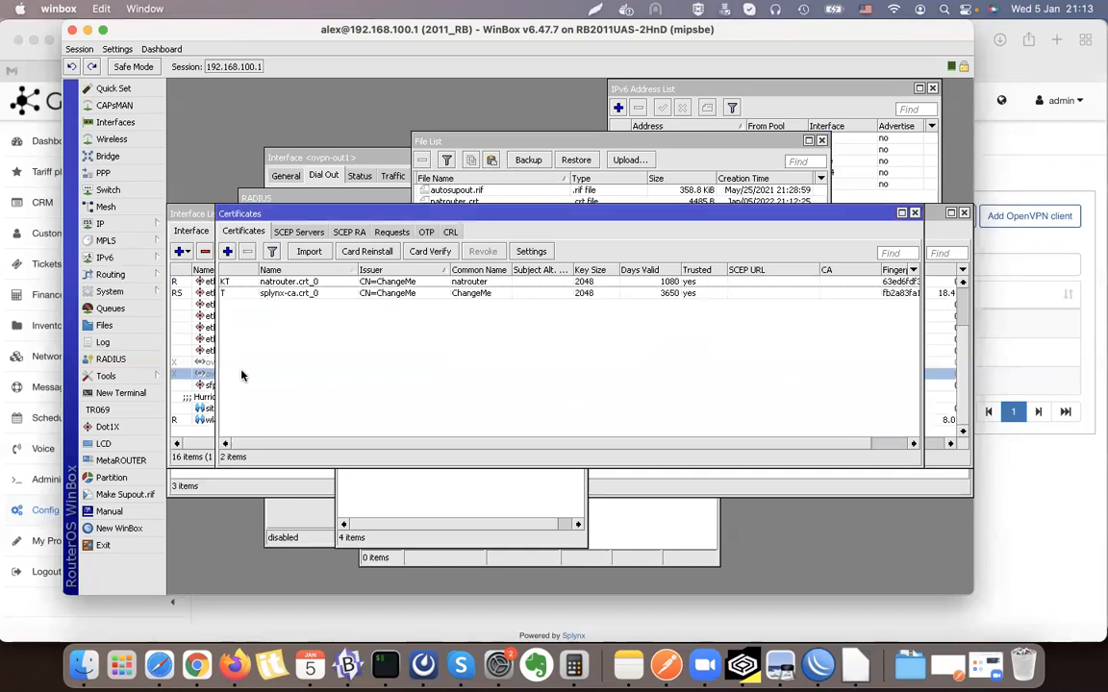
mouse_move(495, 359)
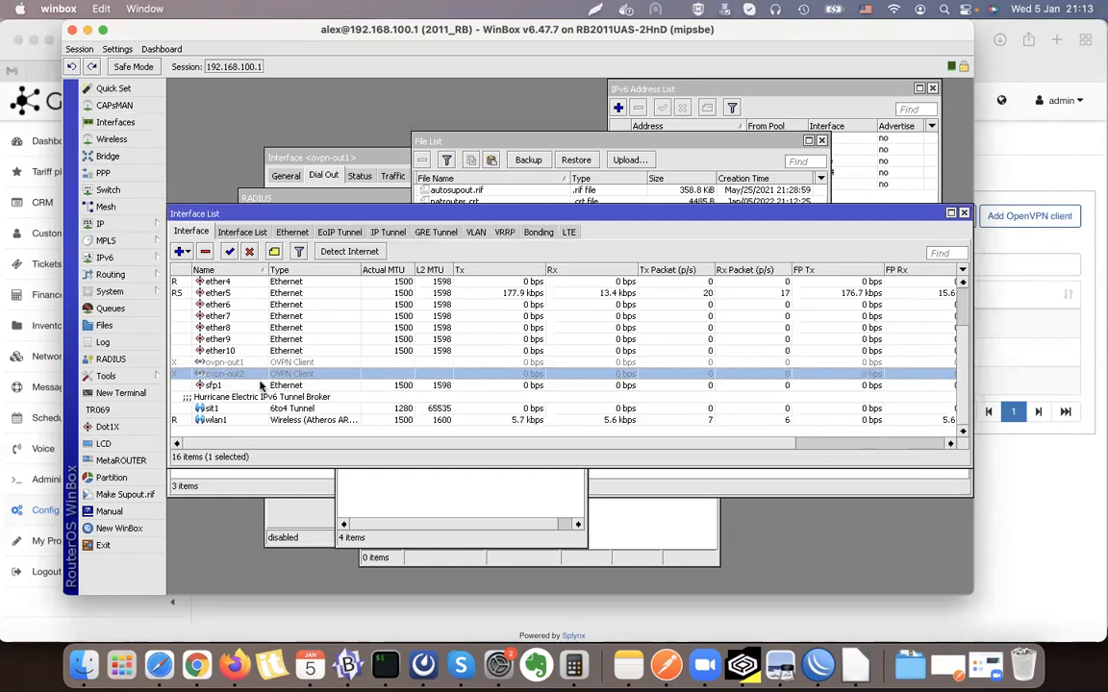
Rename ovpn-out2 to Splynx-ovpn, set its certificate to natrouter.crt_0, and enable it
double_click(221, 373)
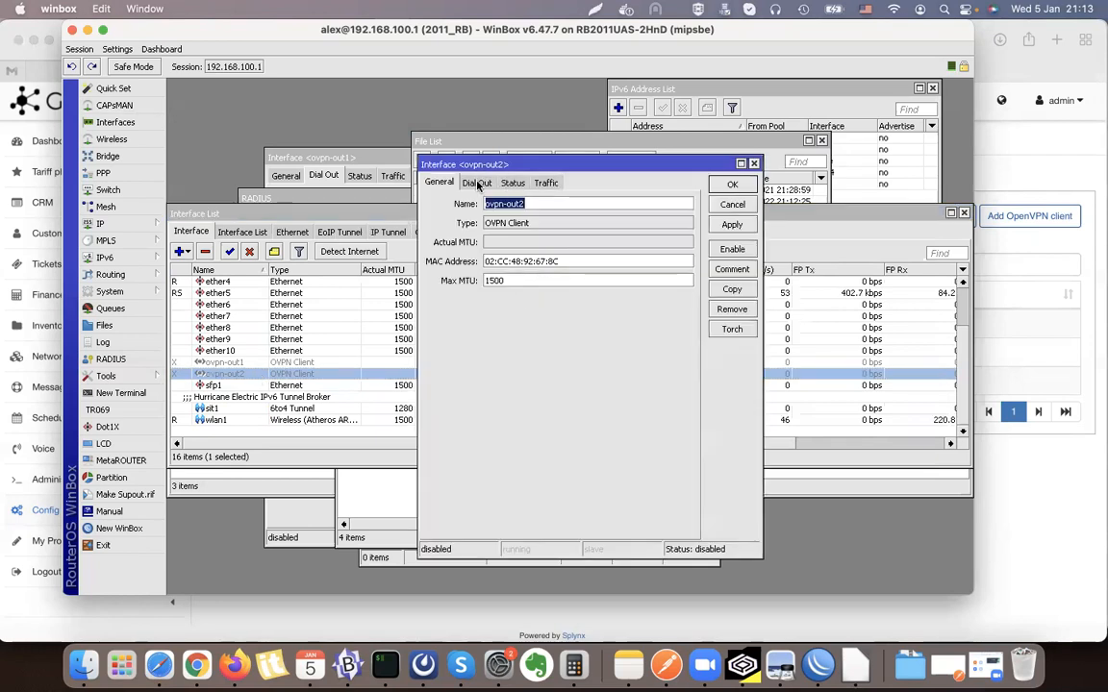
left_click(504, 203)
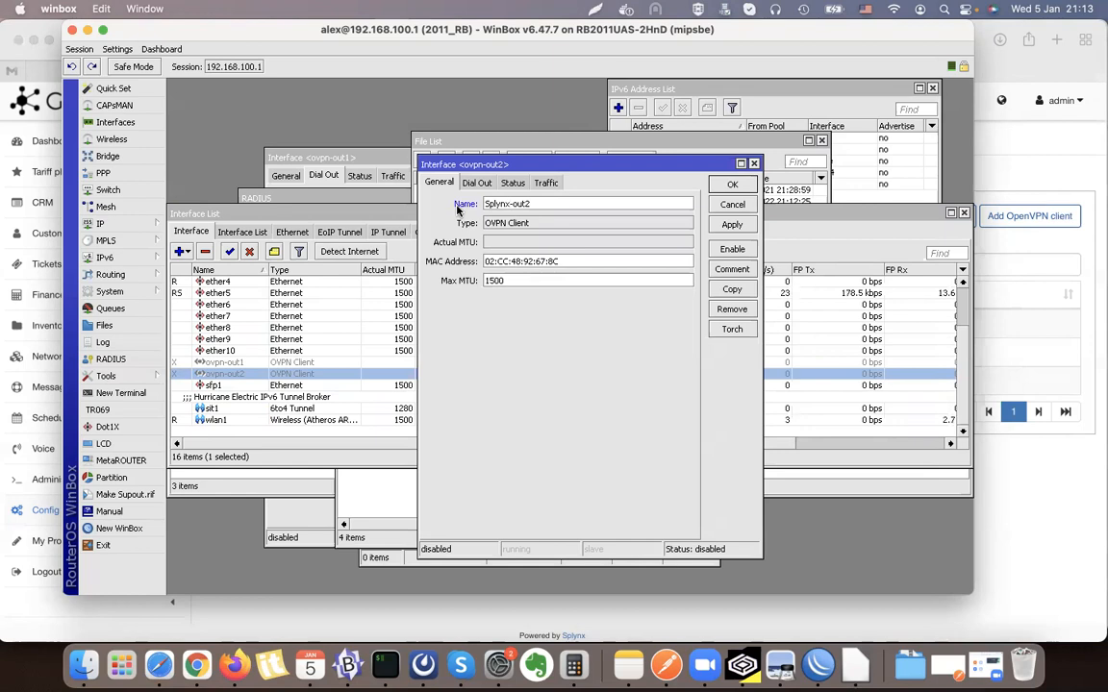
type("Splynx-ov")
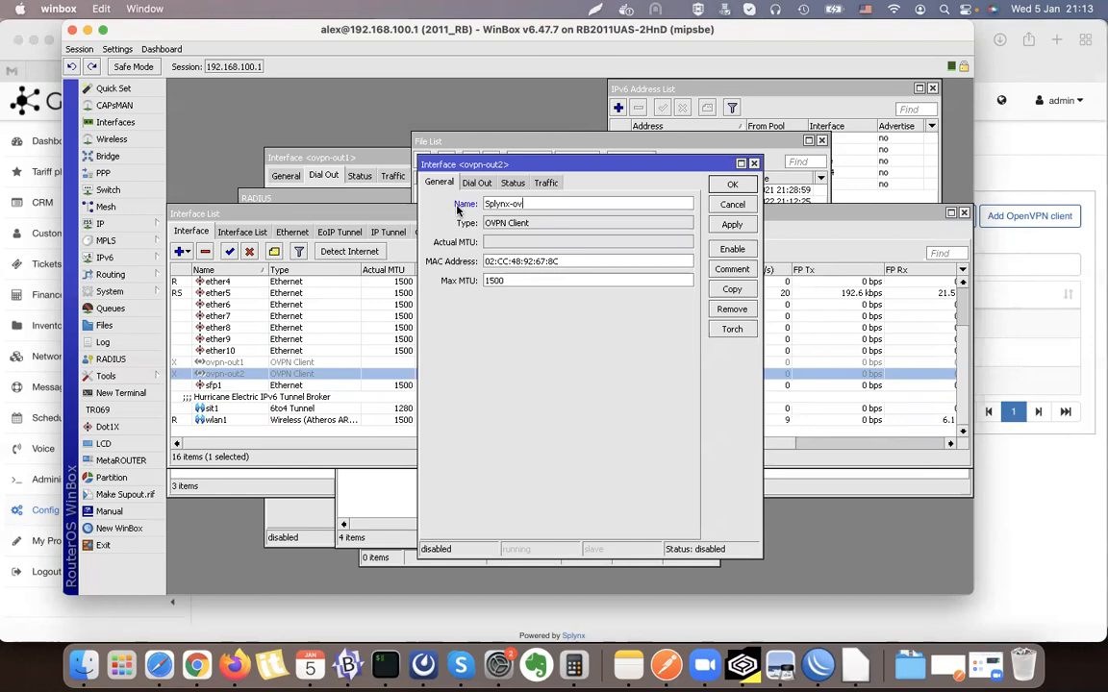
left_click(477, 183)
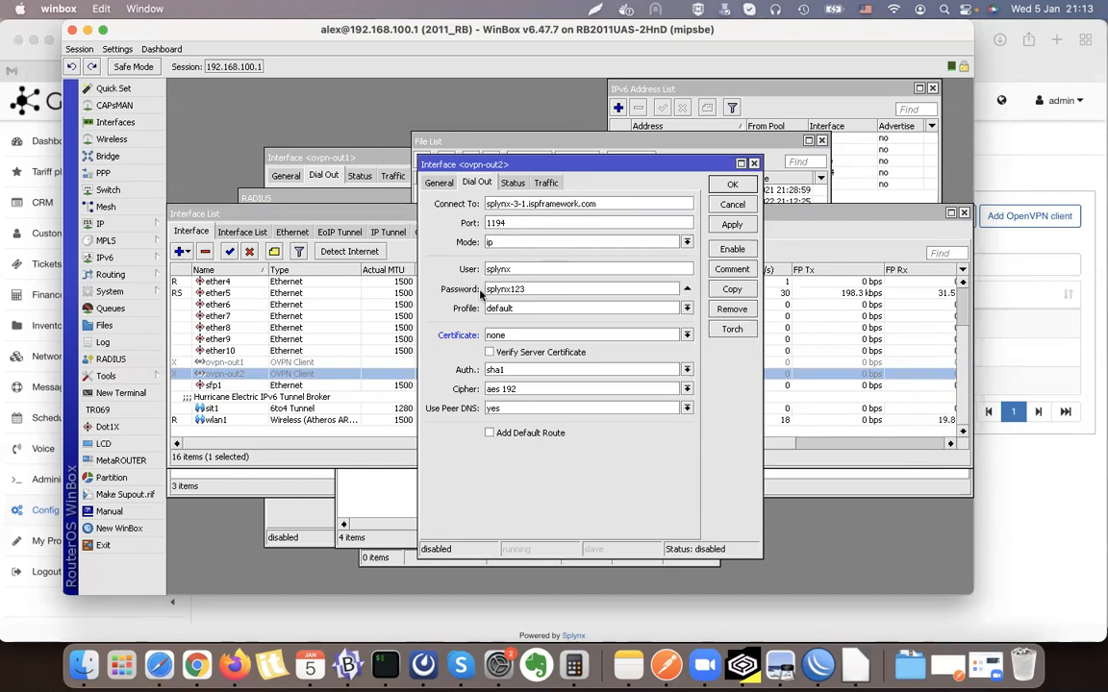
left_click(686, 335)
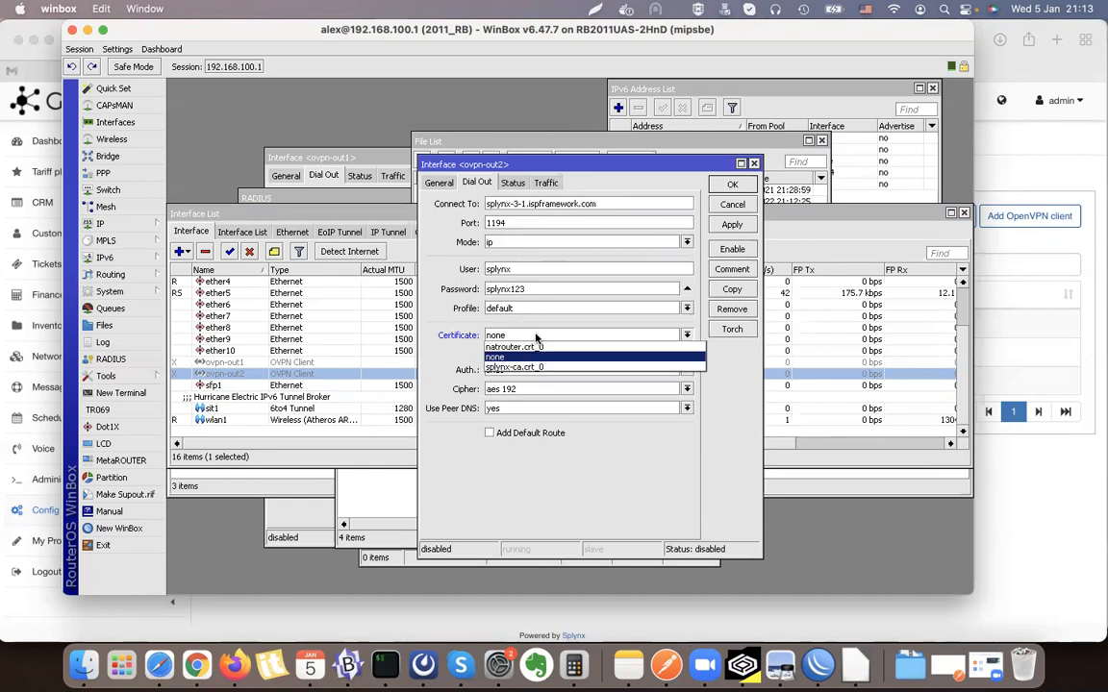
left_click(512, 346)
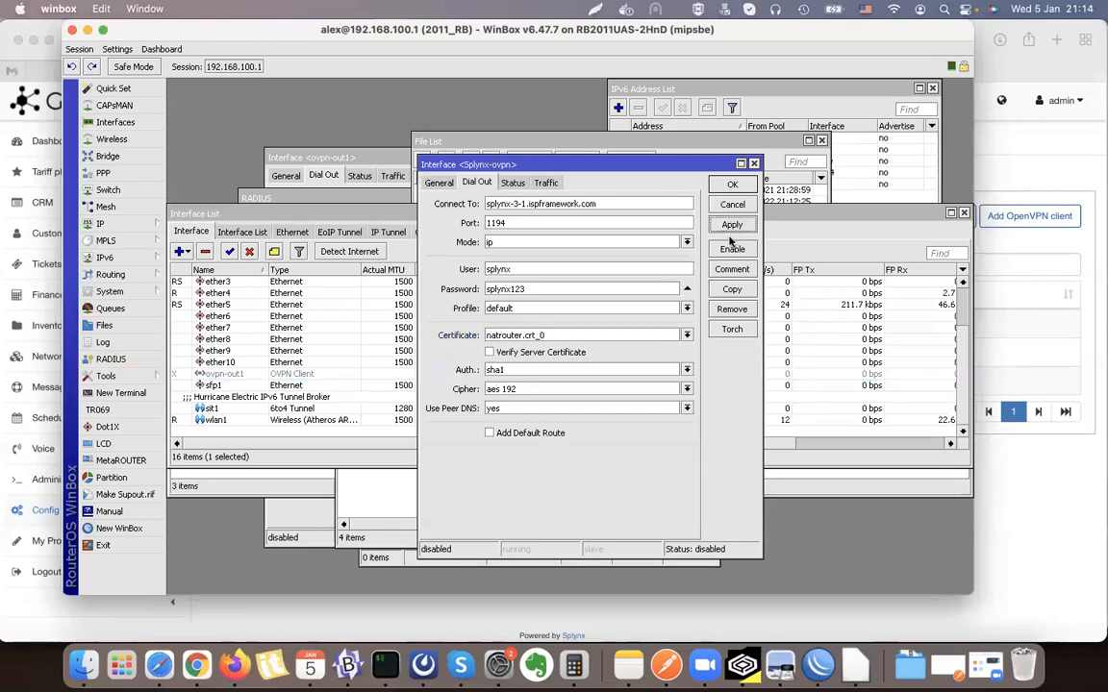
left_click(731, 249)
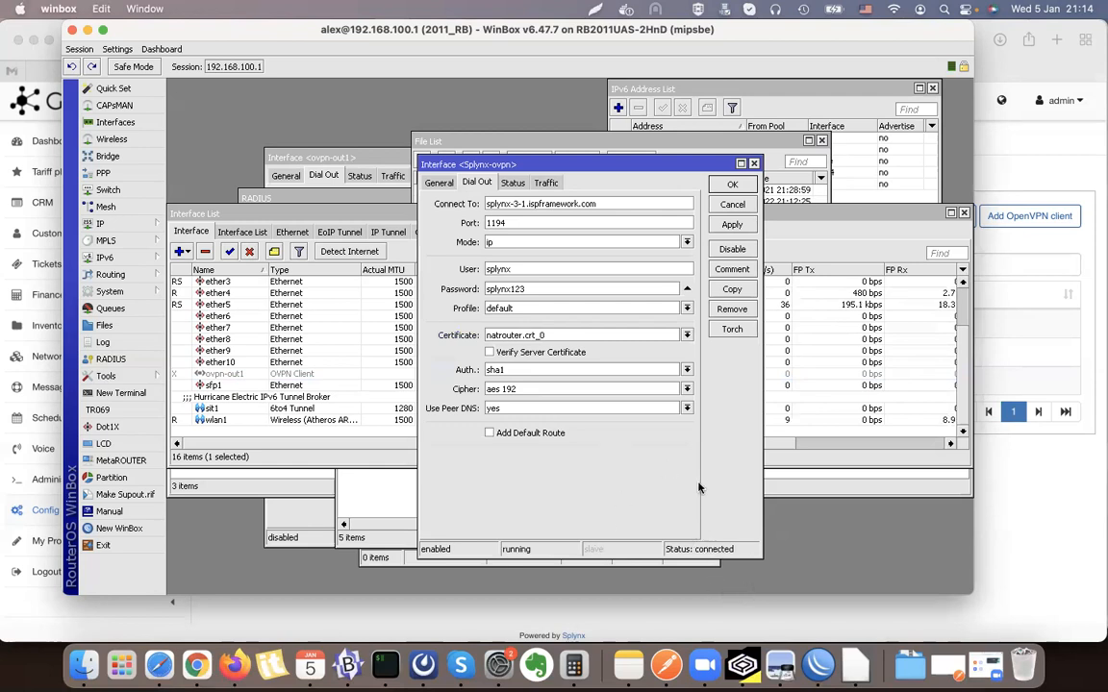
left_click(99, 223)
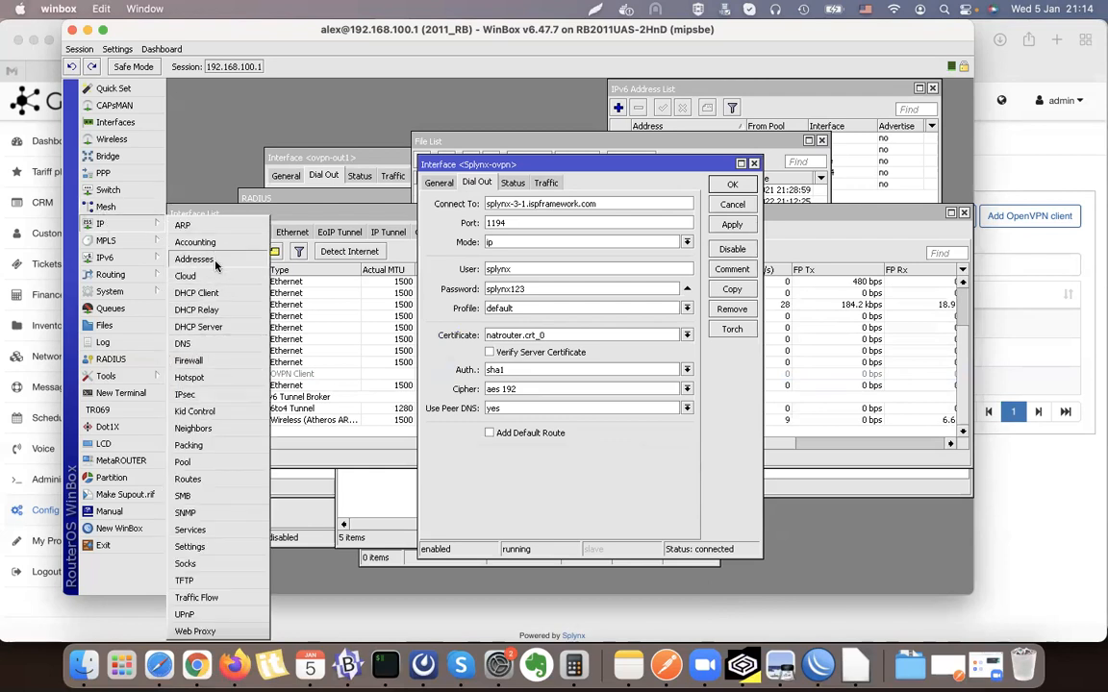
Confirm 10.250.32.3/24 on Splynx-ovpn and ping 10.250.32.1 with no packet loss
left_click(194, 259)
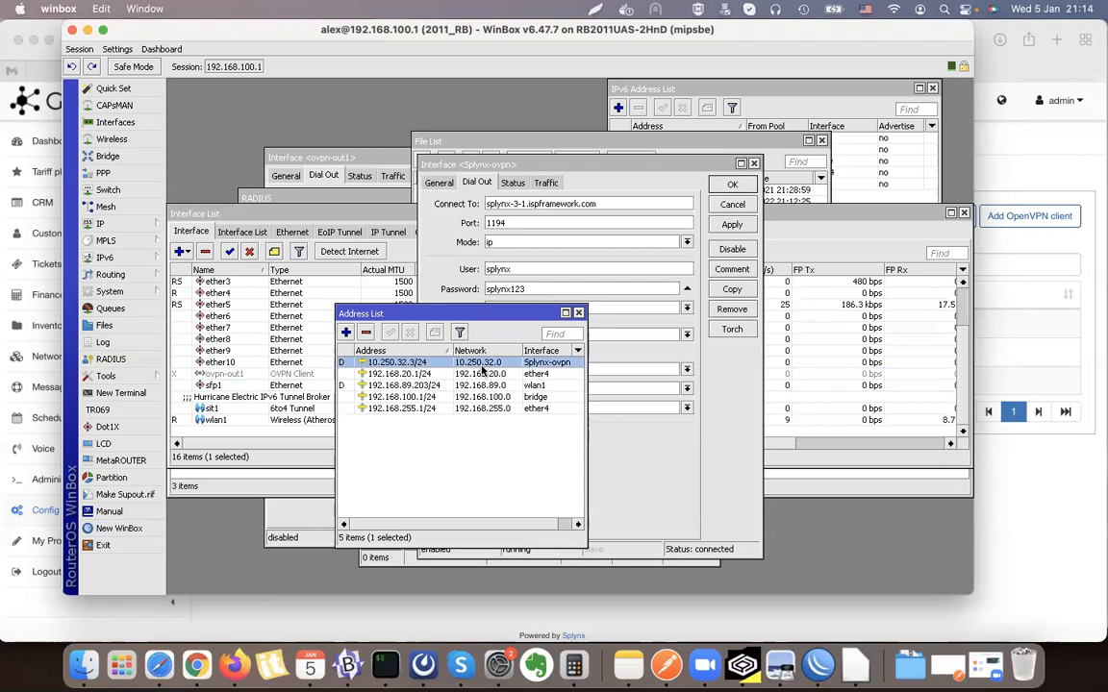
left_click(106, 376)
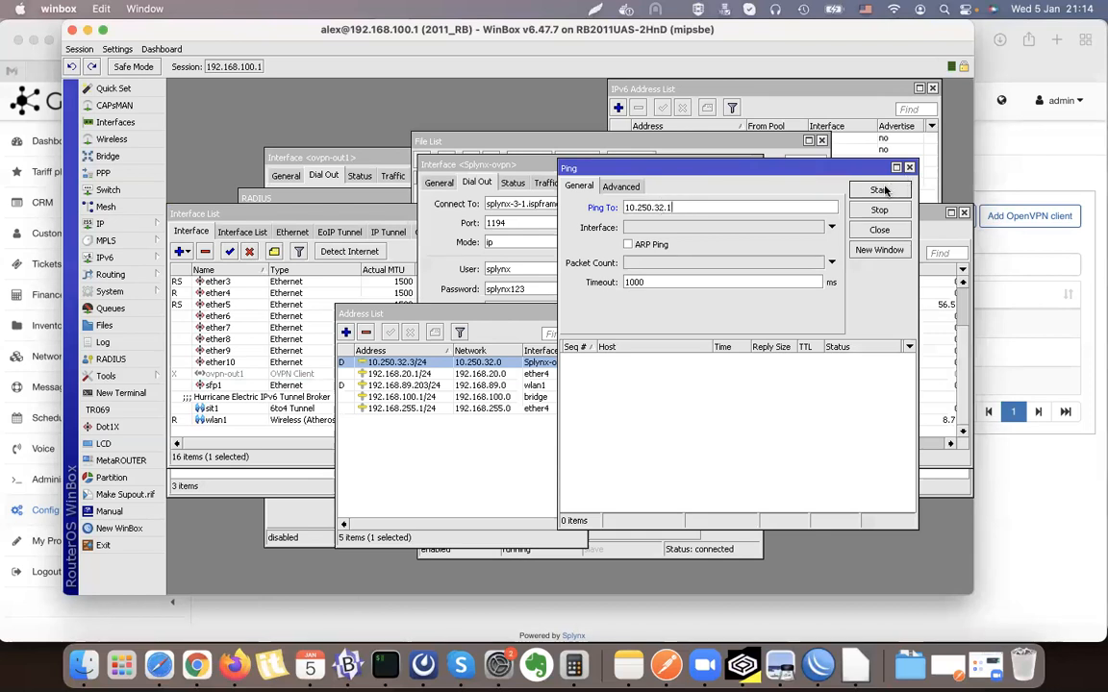
left_click(878, 189)
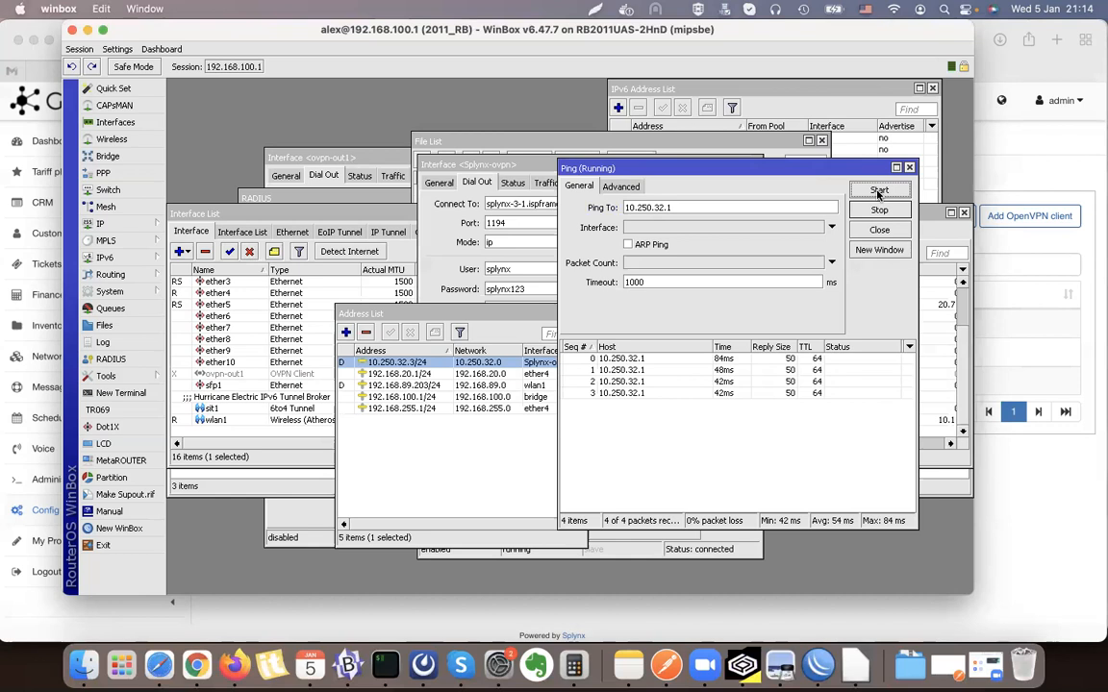
left_click(878, 190)
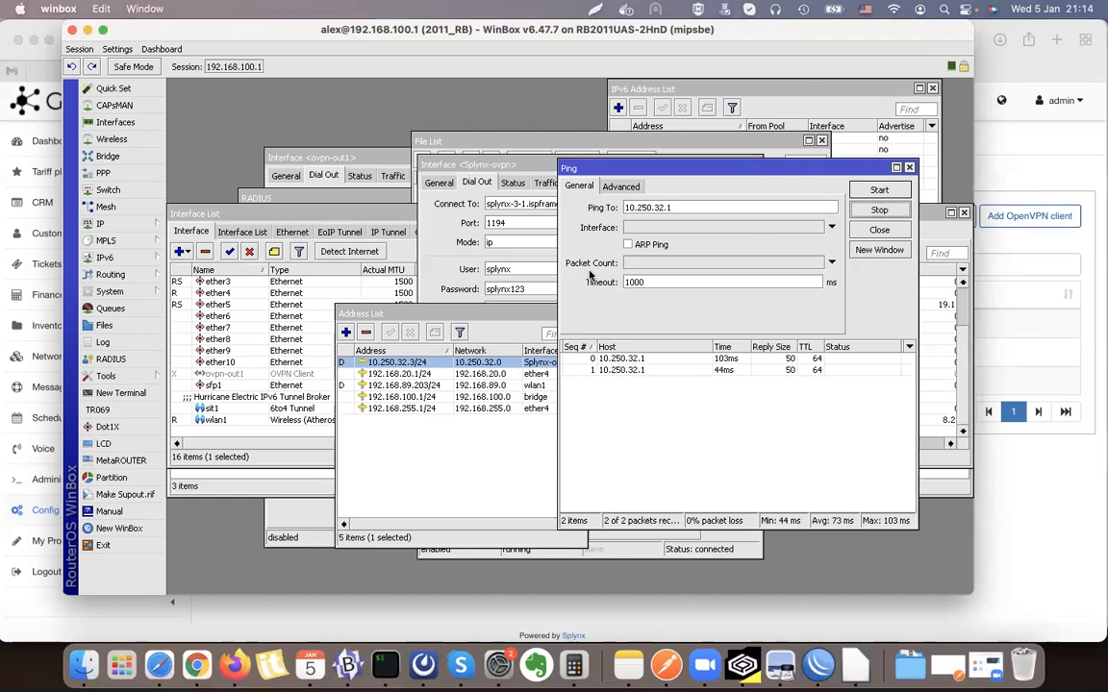
mouse_move(788, 40)
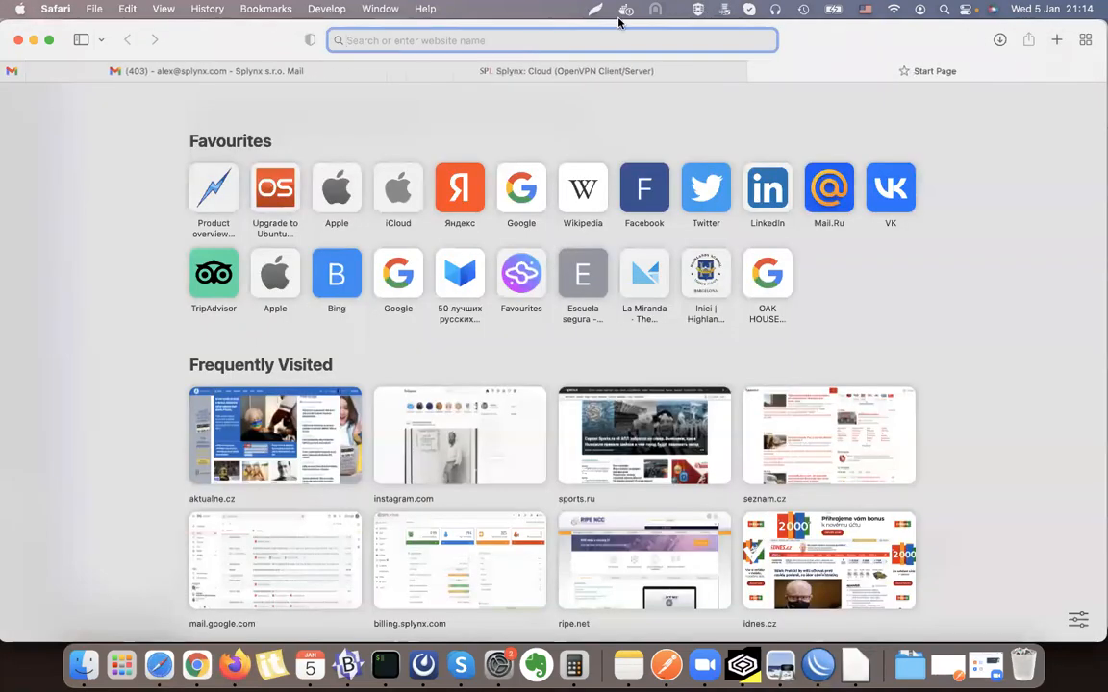
Google 'splynx OVPN', open the docs.splynx.com OpenVPN Overview page and scroll to its setup steps
type("gogl")
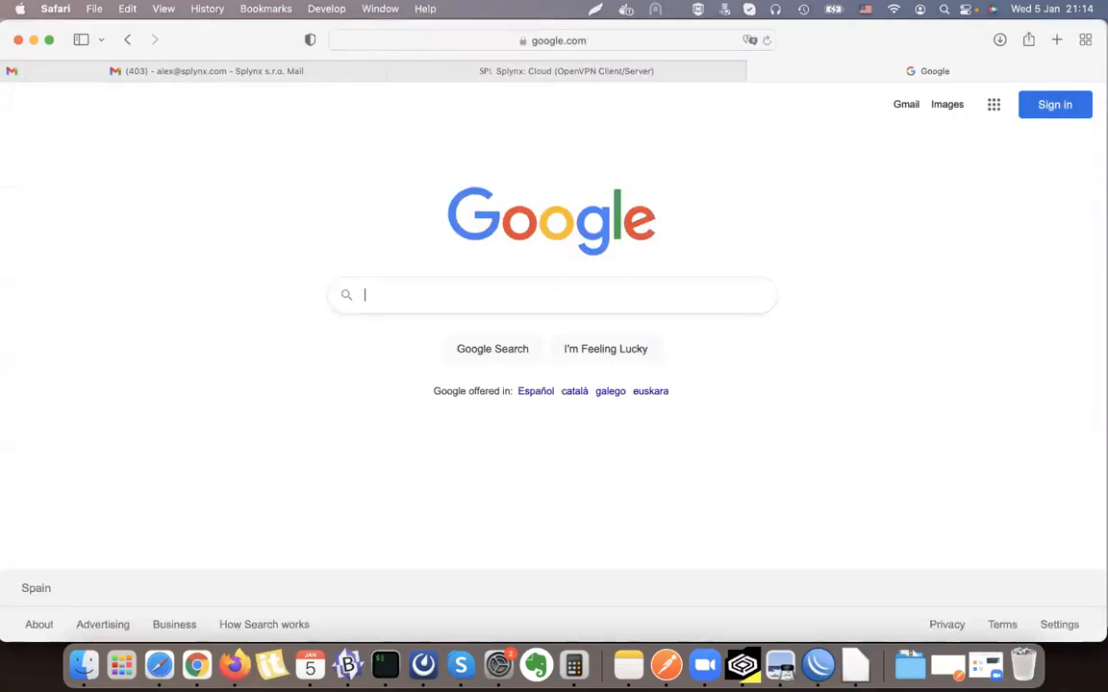
type("splynx OVPN setup")
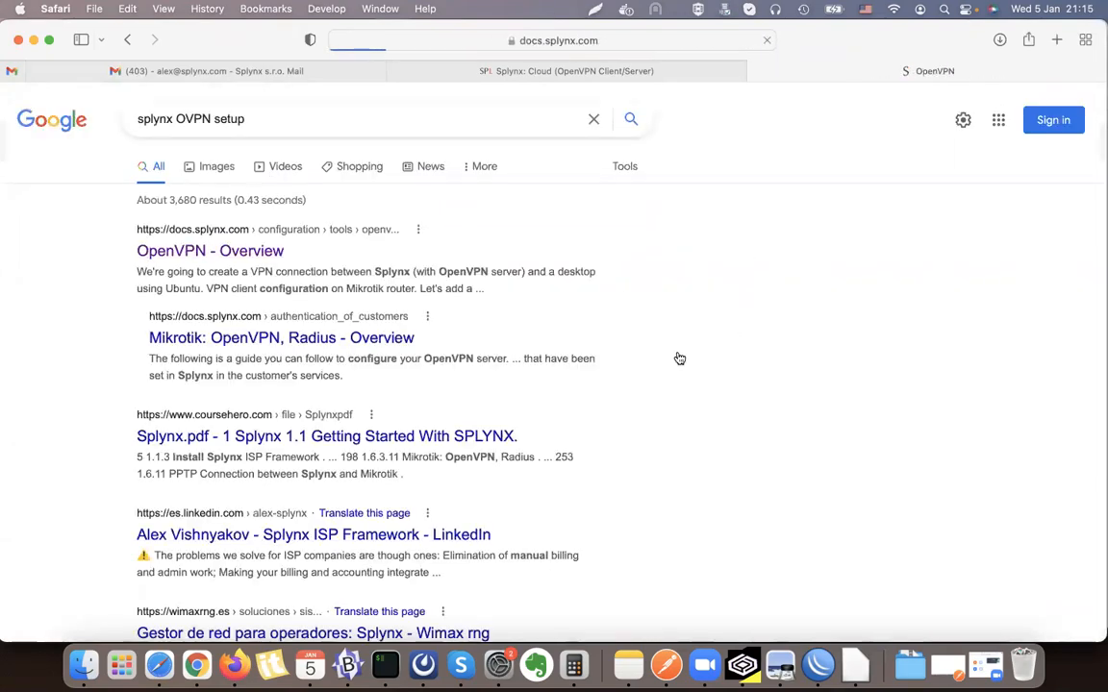
left_click(209, 251)
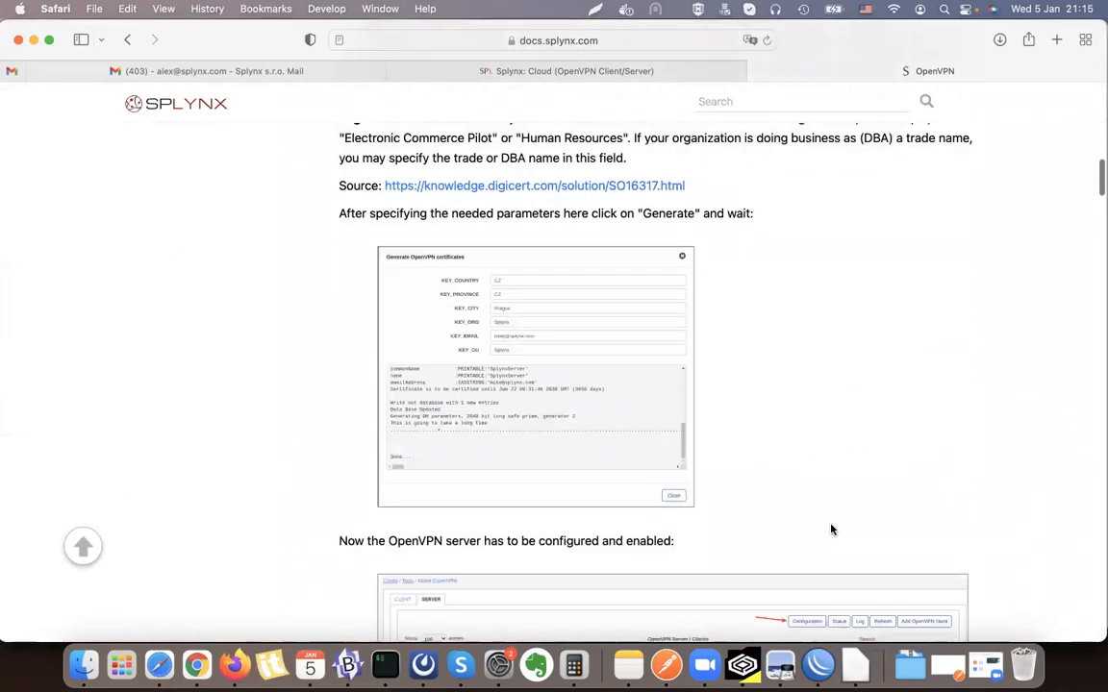
scroll("down", 3)
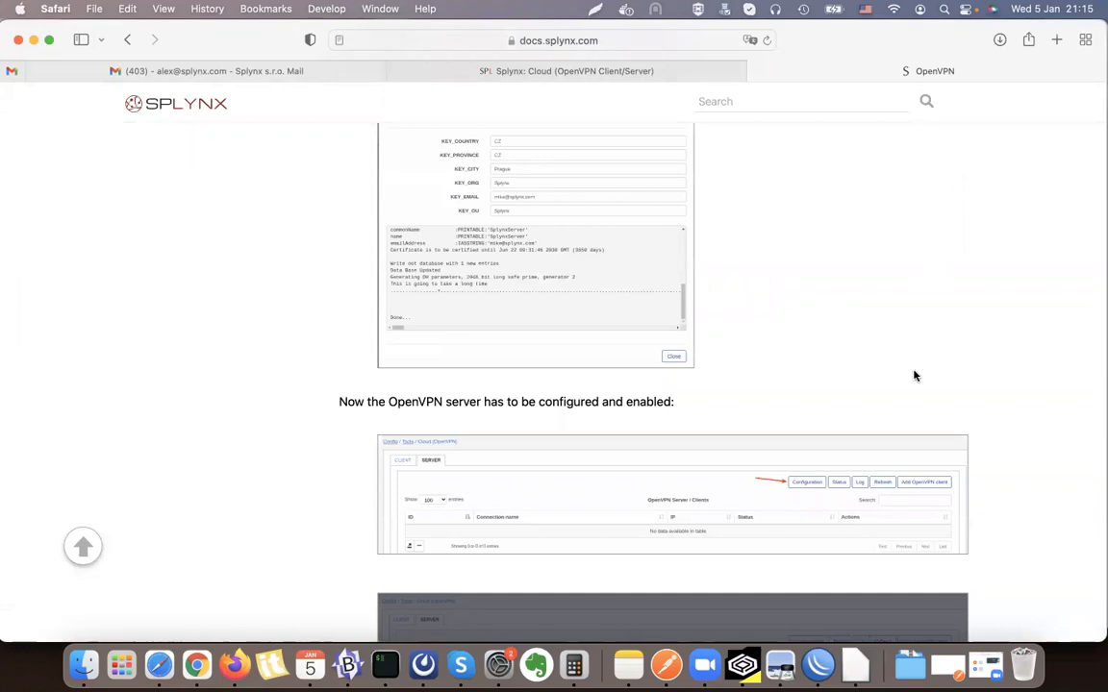
scroll("down", 3)
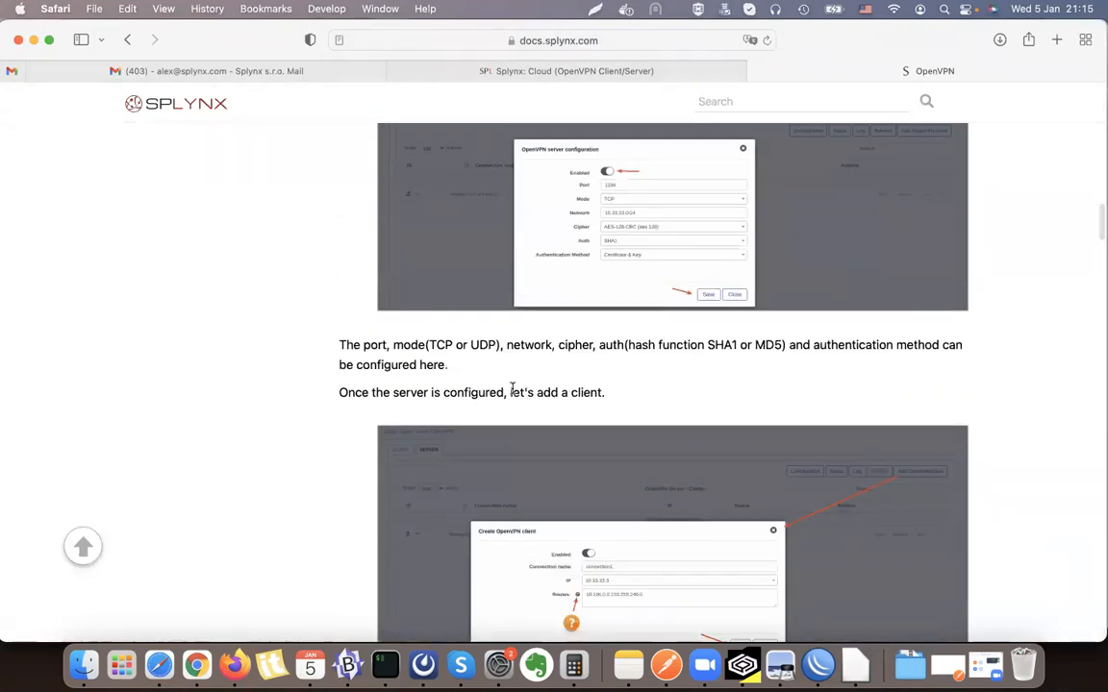
mouse_move(946, 665)
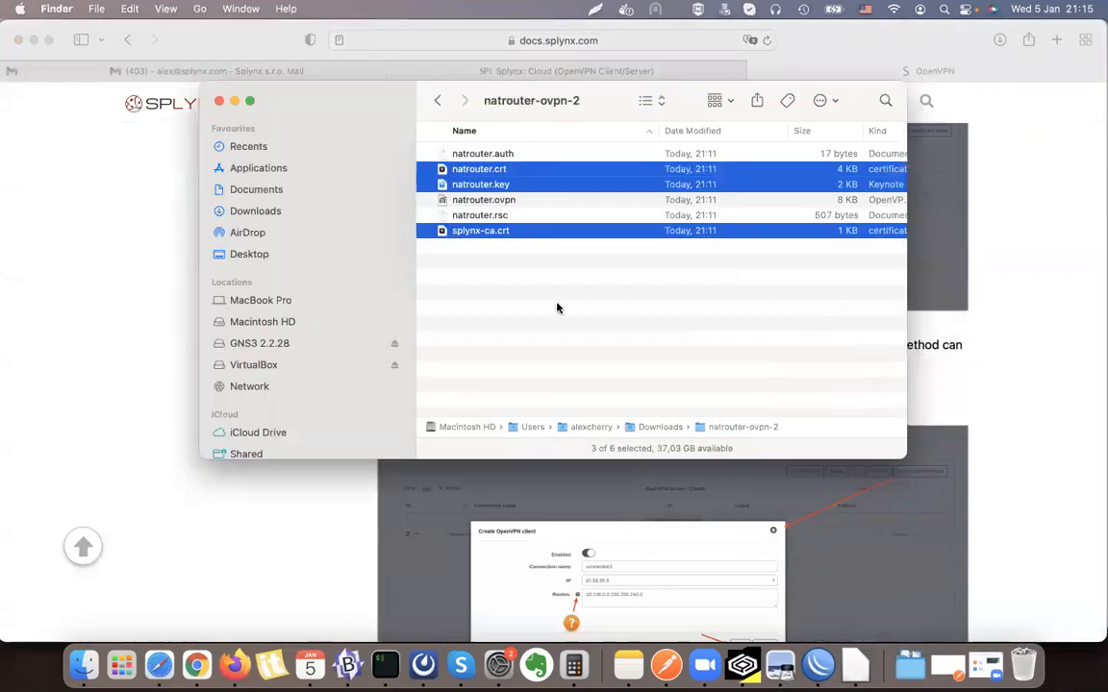
Highlight natrouter.crt, then natrouter.rsc, in the natrouter-ovpn-2 Downloads folder
left_click(479, 169)
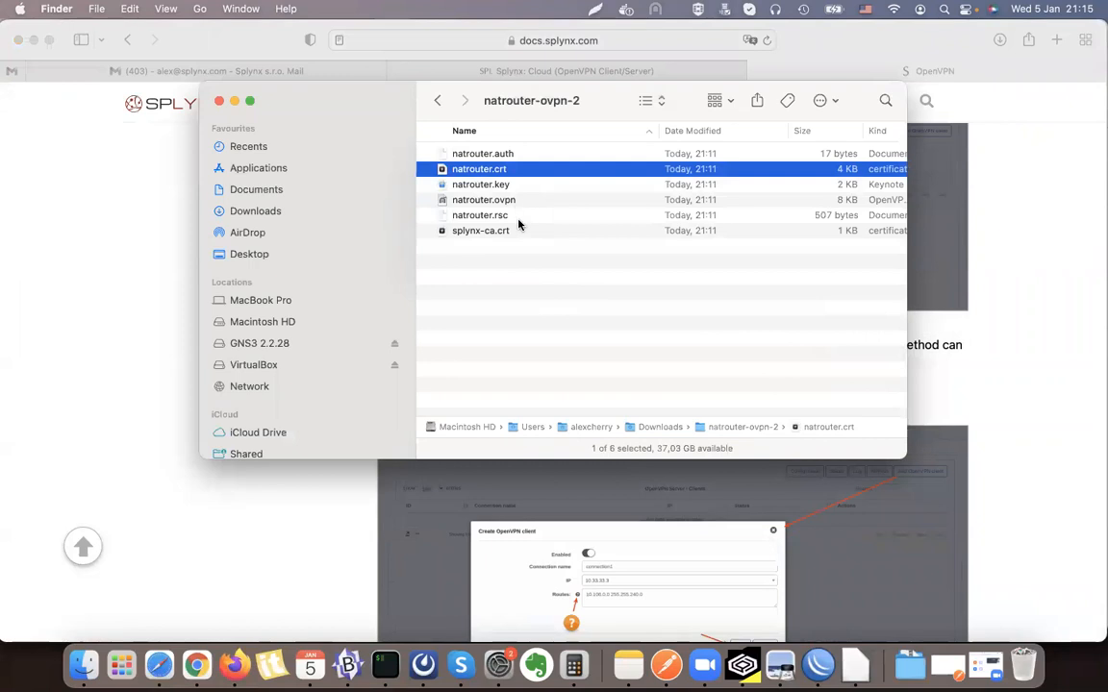
left_click(479, 215)
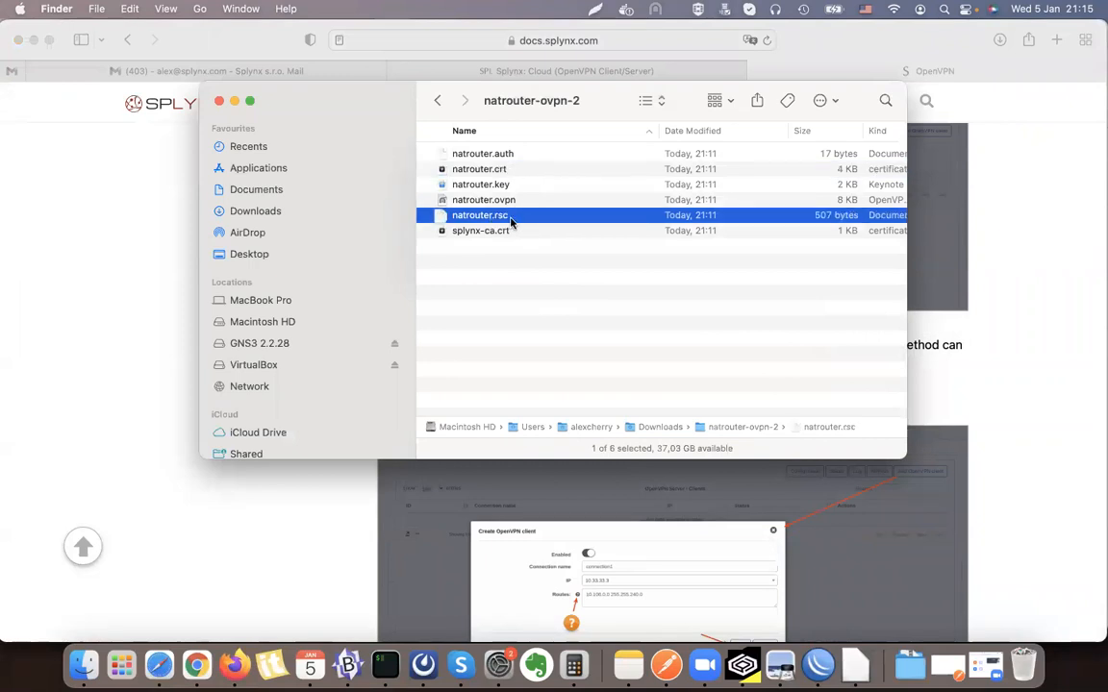